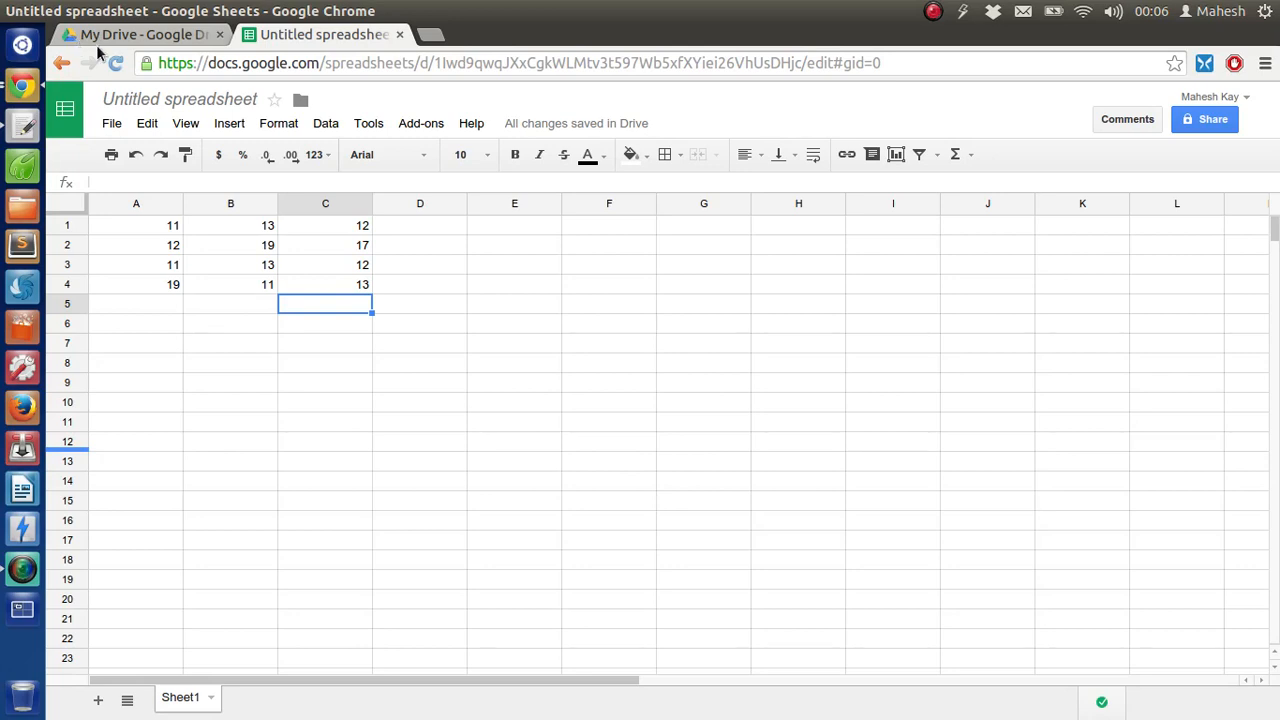
{"action": "mouse_move", "coordinate": [290, 282]}
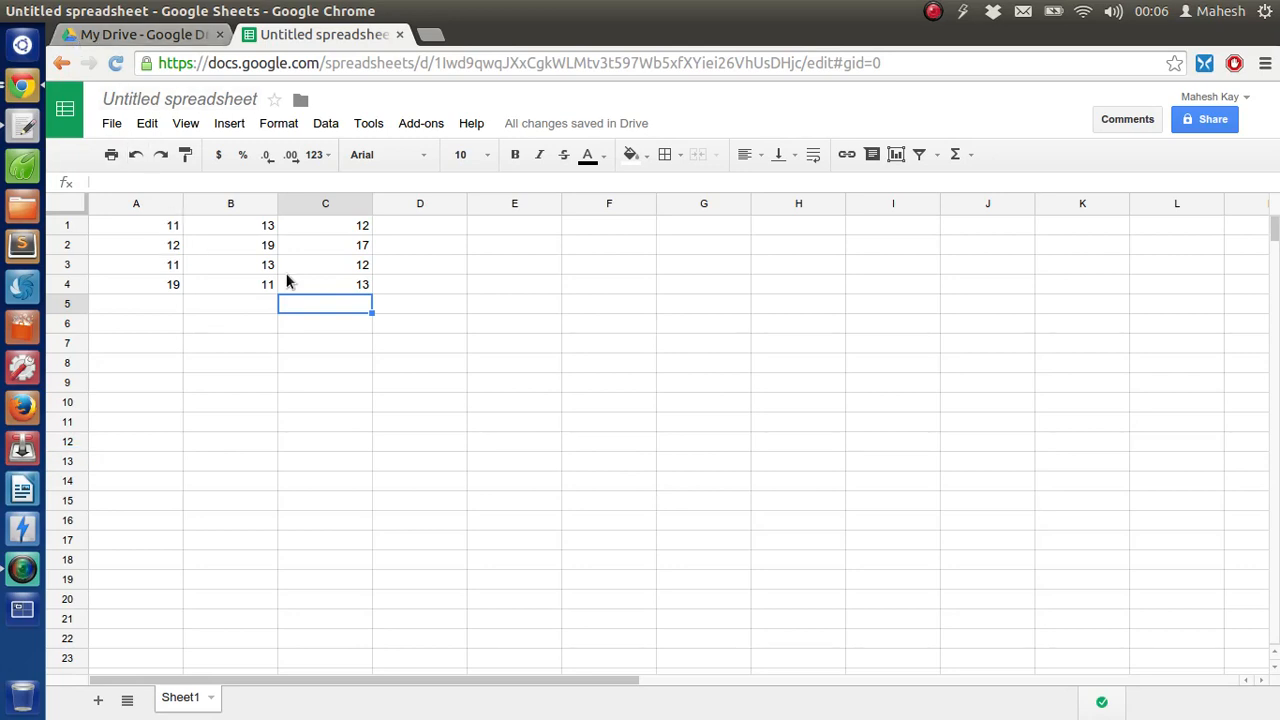
{"action": "mouse_move", "coordinate": [240, 264]}
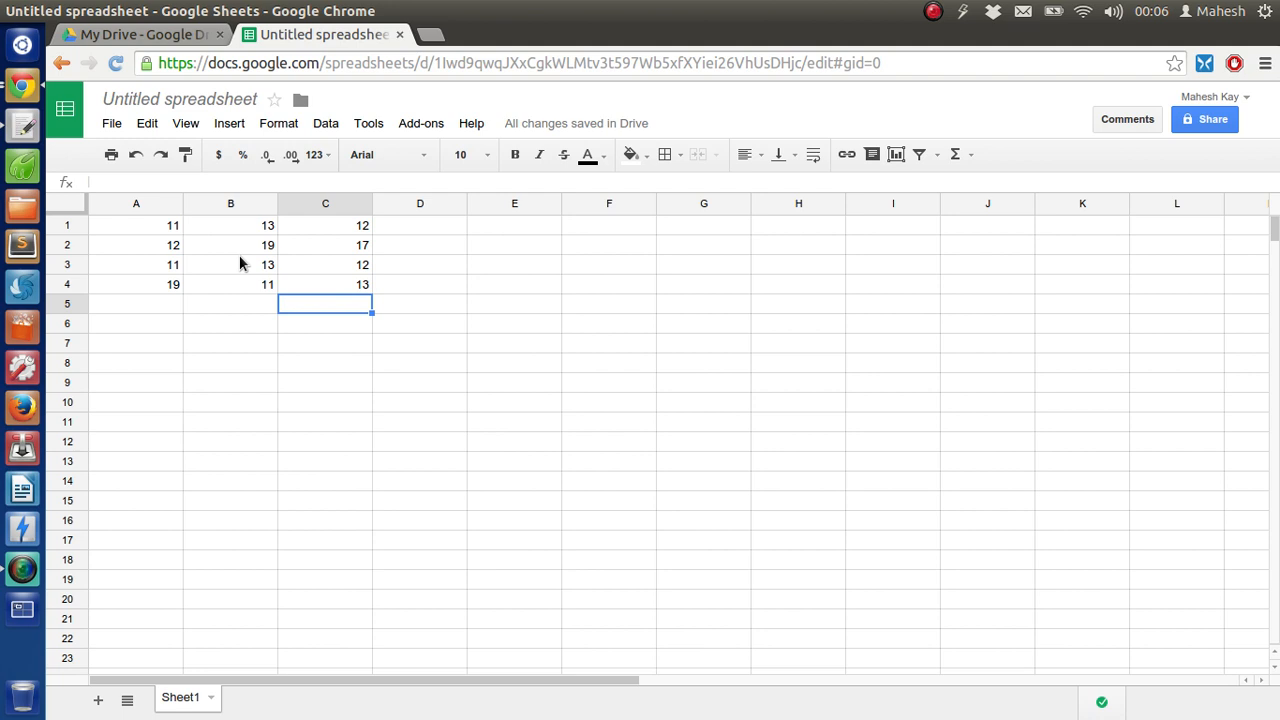
{"action": "mouse_move", "coordinate": [212, 312]}
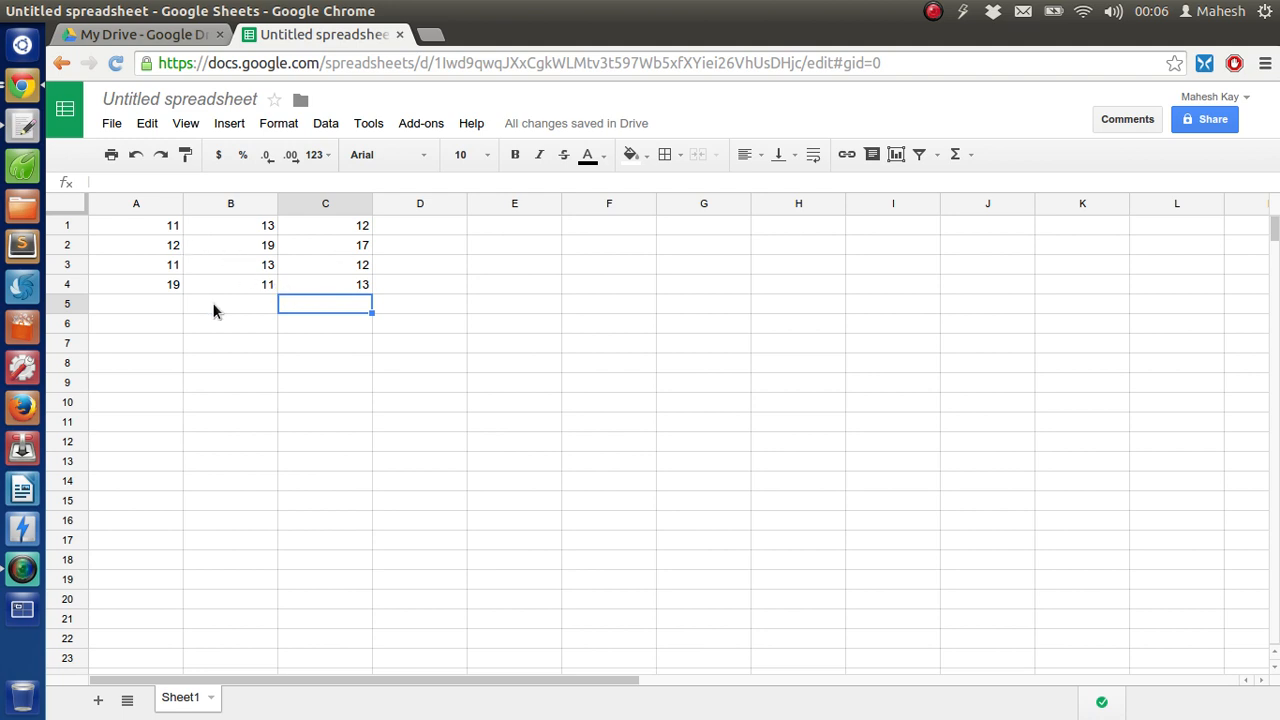
Step: Enter an earlier UNIQUE formula in E1 over the A1:C4 data
{"action": "left_click", "coordinate": [230, 304]}
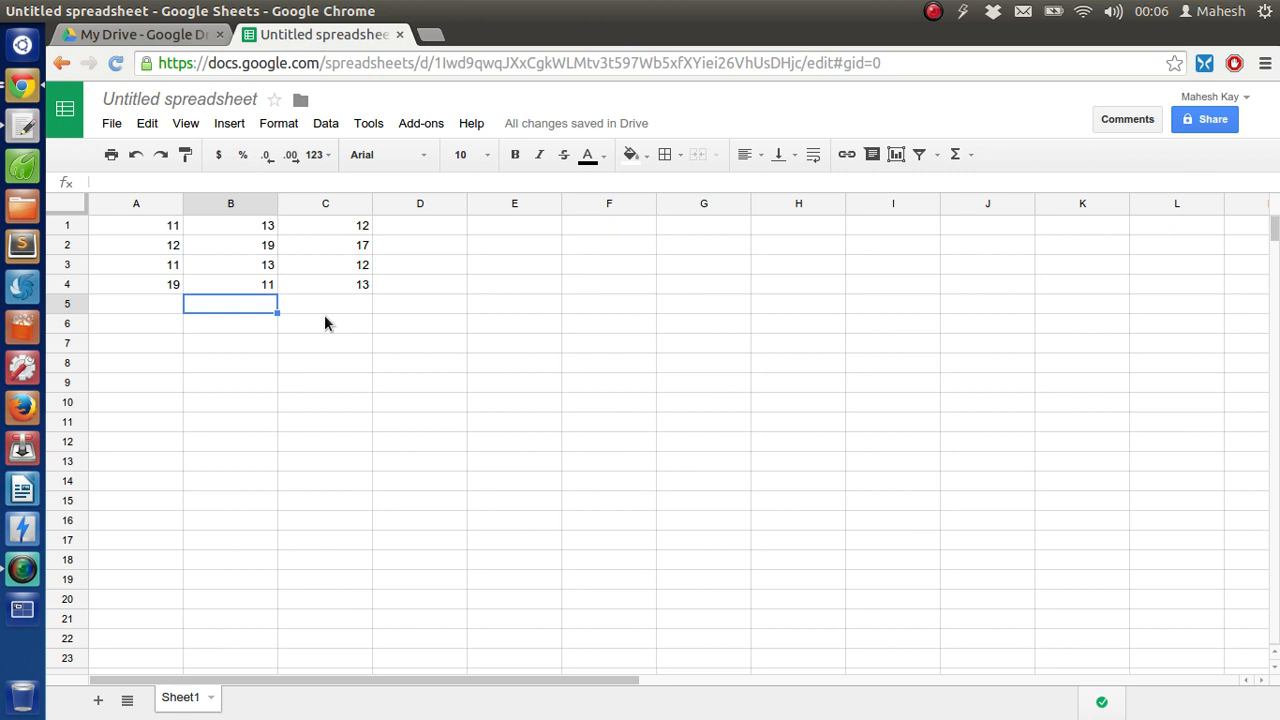
{"action": "mouse_move", "coordinate": [304, 274]}
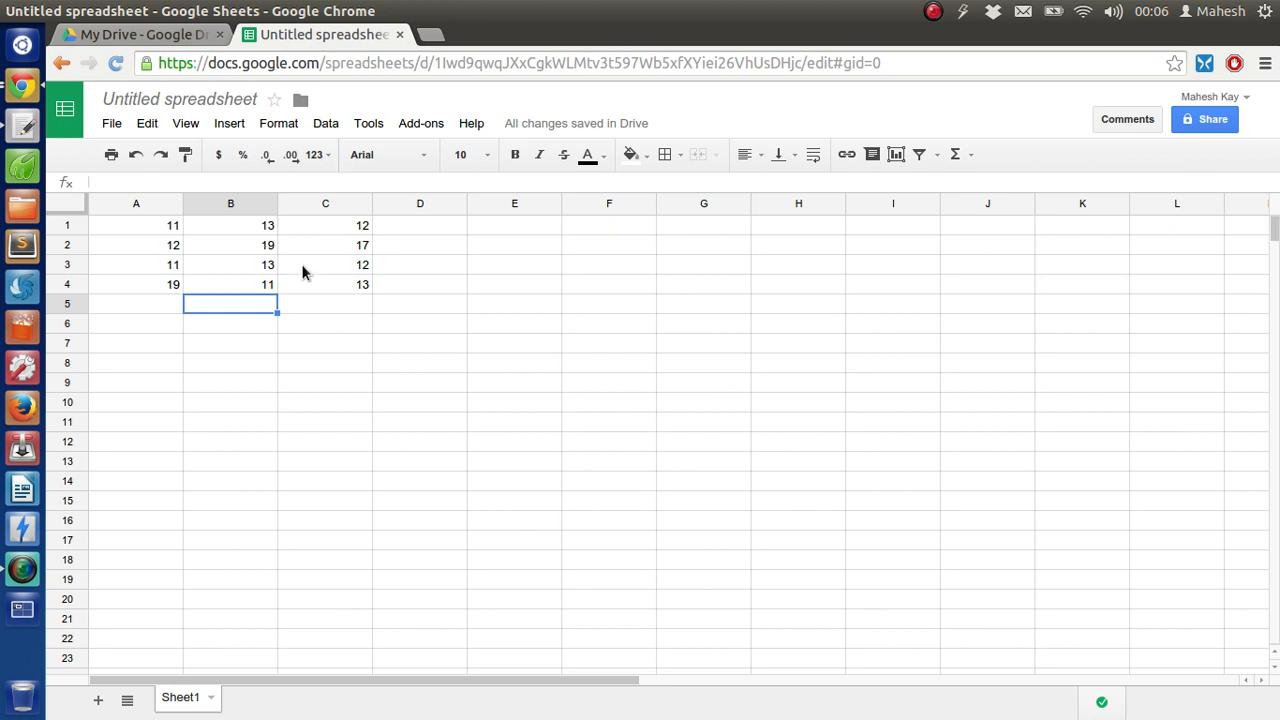
{"action": "mouse_move", "coordinate": [298, 264]}
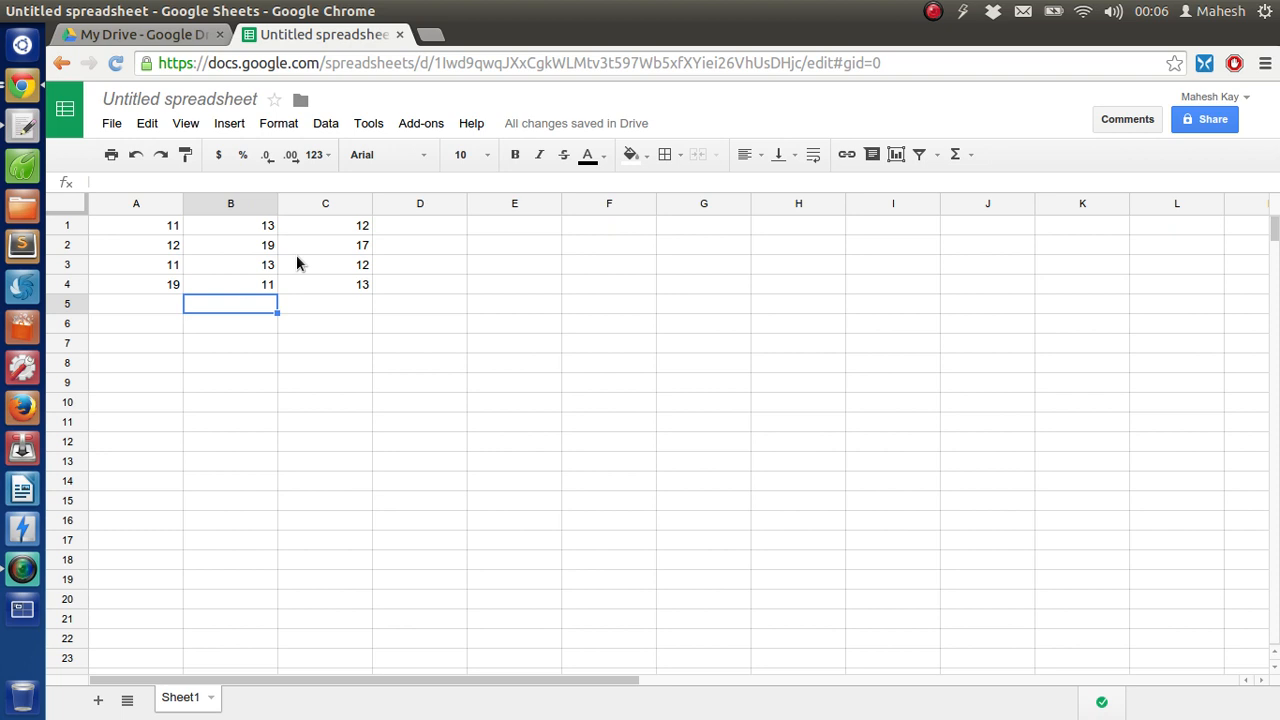
{"action": "mouse_move", "coordinate": [546, 304]}
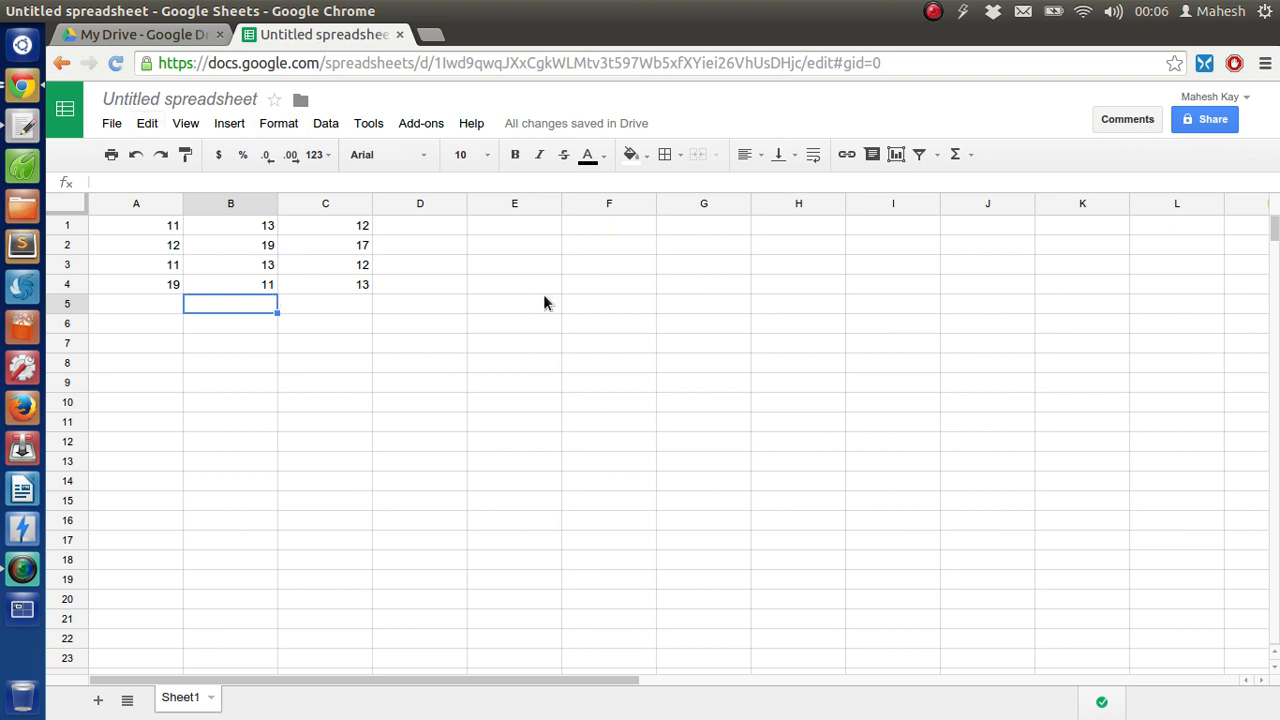
{"action": "mouse_move", "coordinate": [296, 320]}
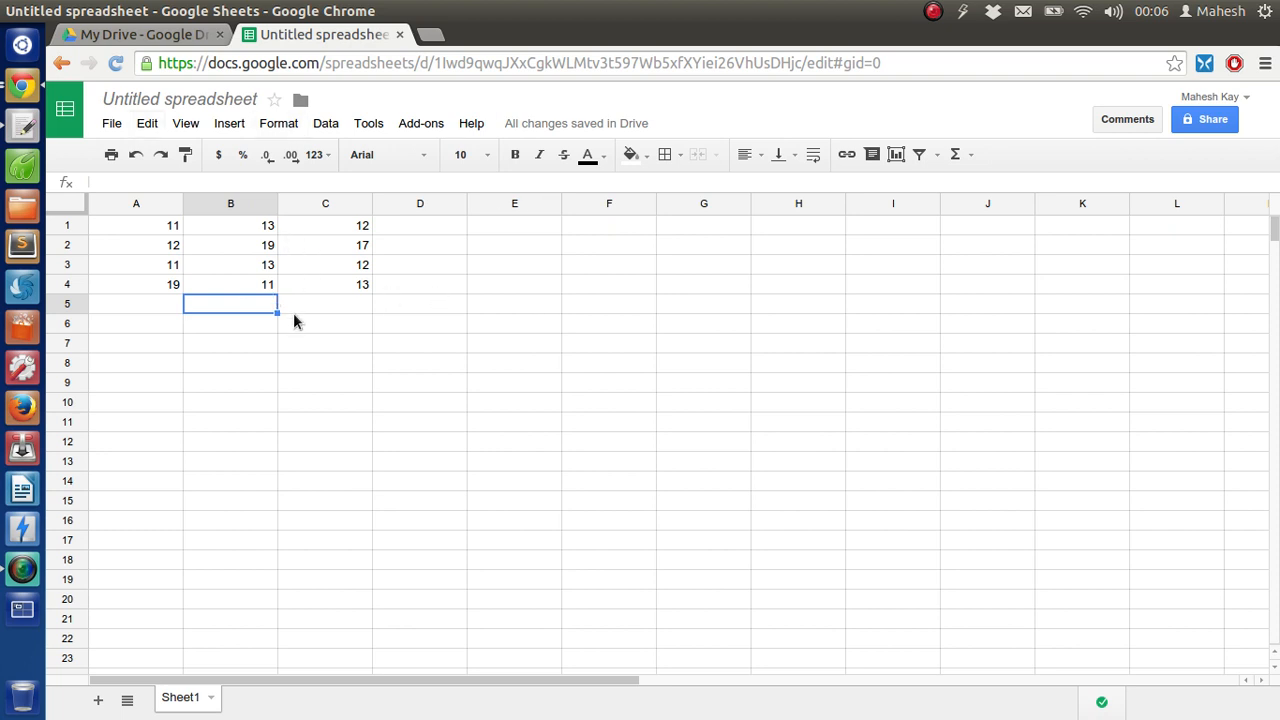
{"action": "mouse_move", "coordinate": [296, 308]}
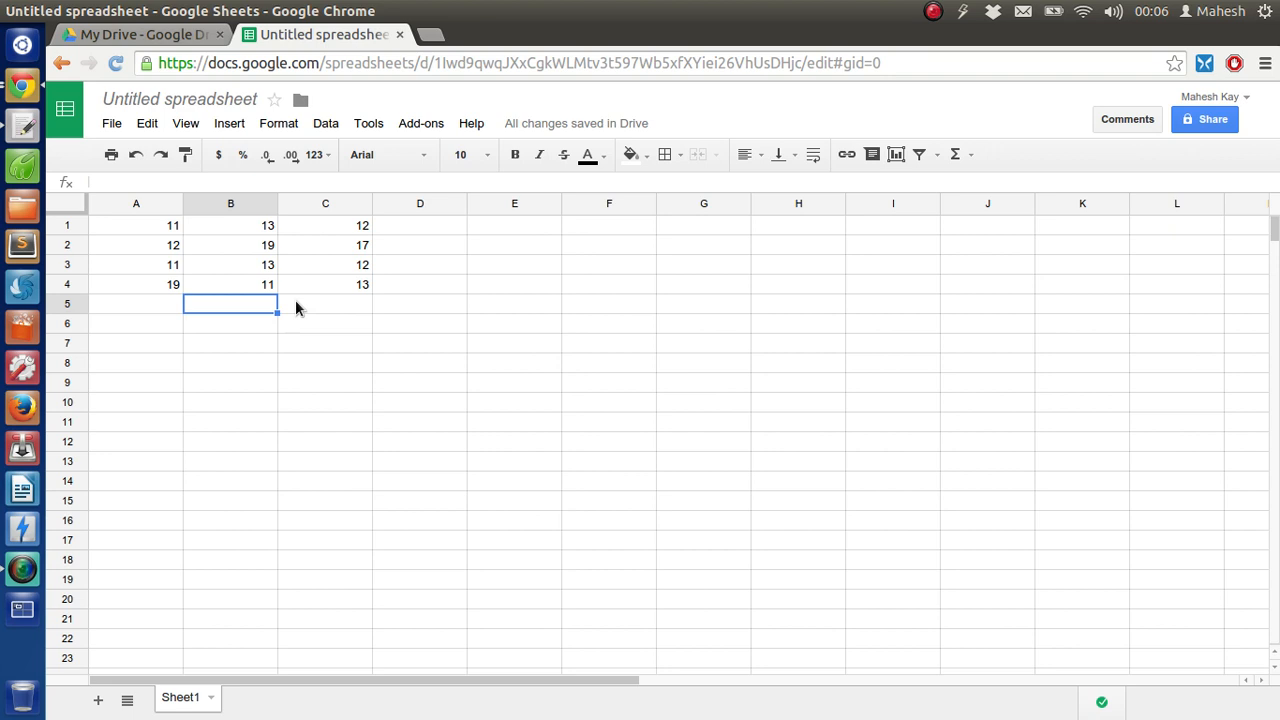
{"action": "mouse_move", "coordinate": [544, 250]}
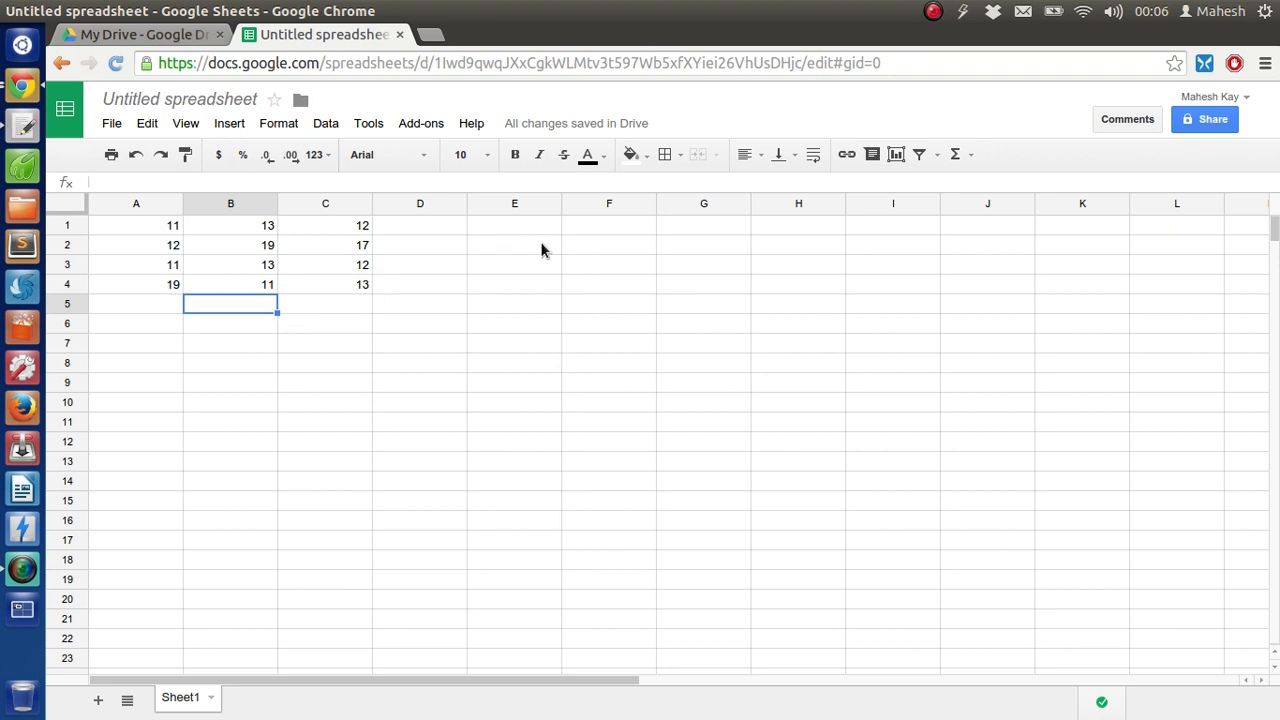
{"action": "left_click", "coordinate": [514, 244]}
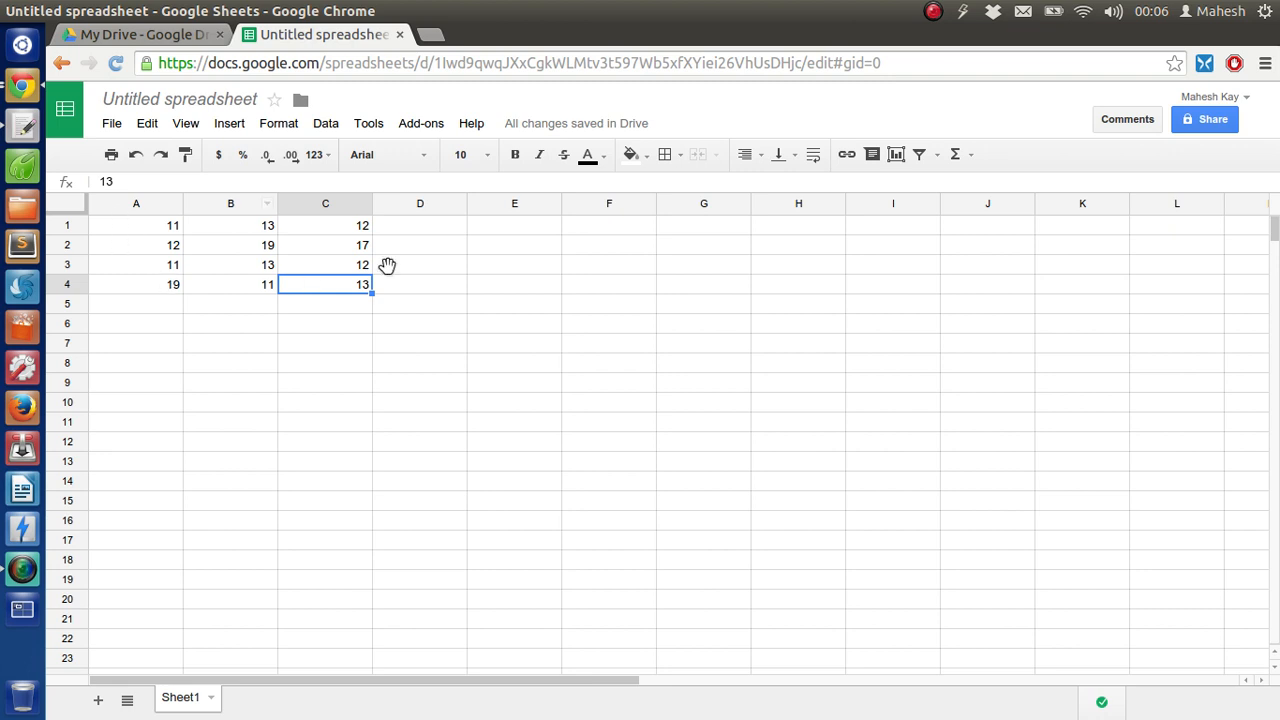
{"action": "mouse_move", "coordinate": [310, 220]}
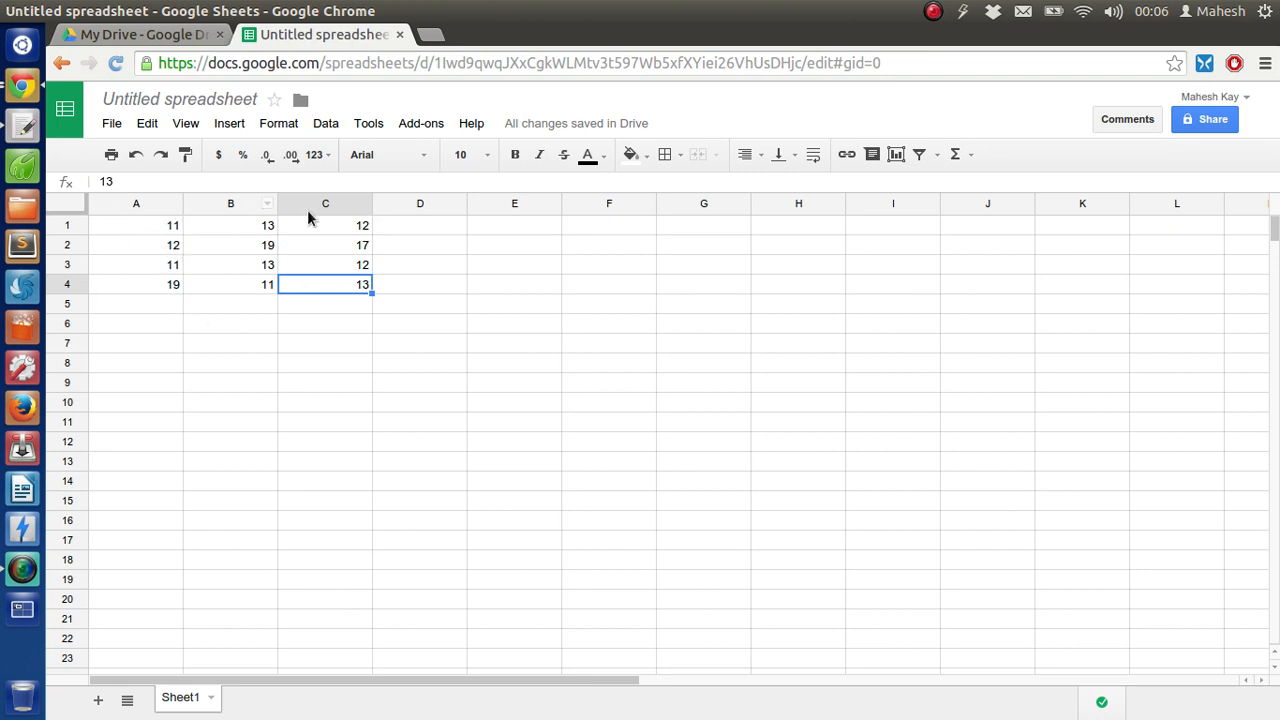
{"action": "mouse_move", "coordinate": [508, 234]}
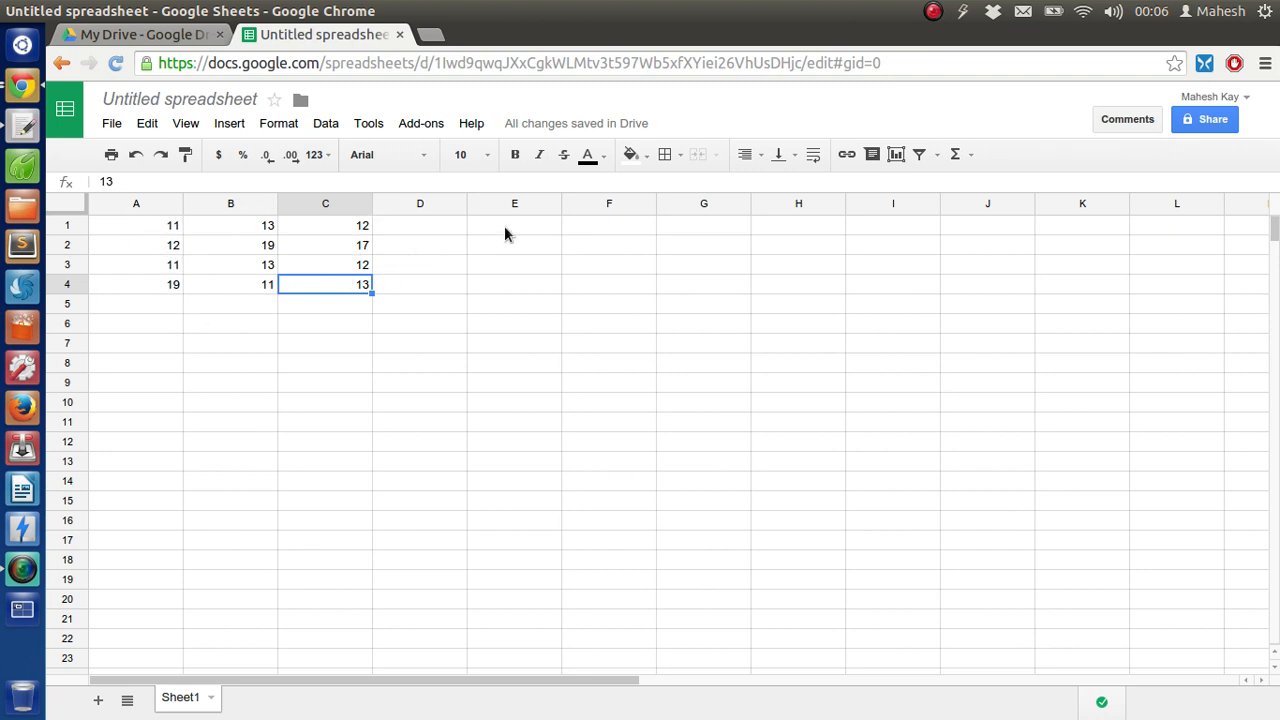
{"action": "mouse_move", "coordinate": [156, 258]}
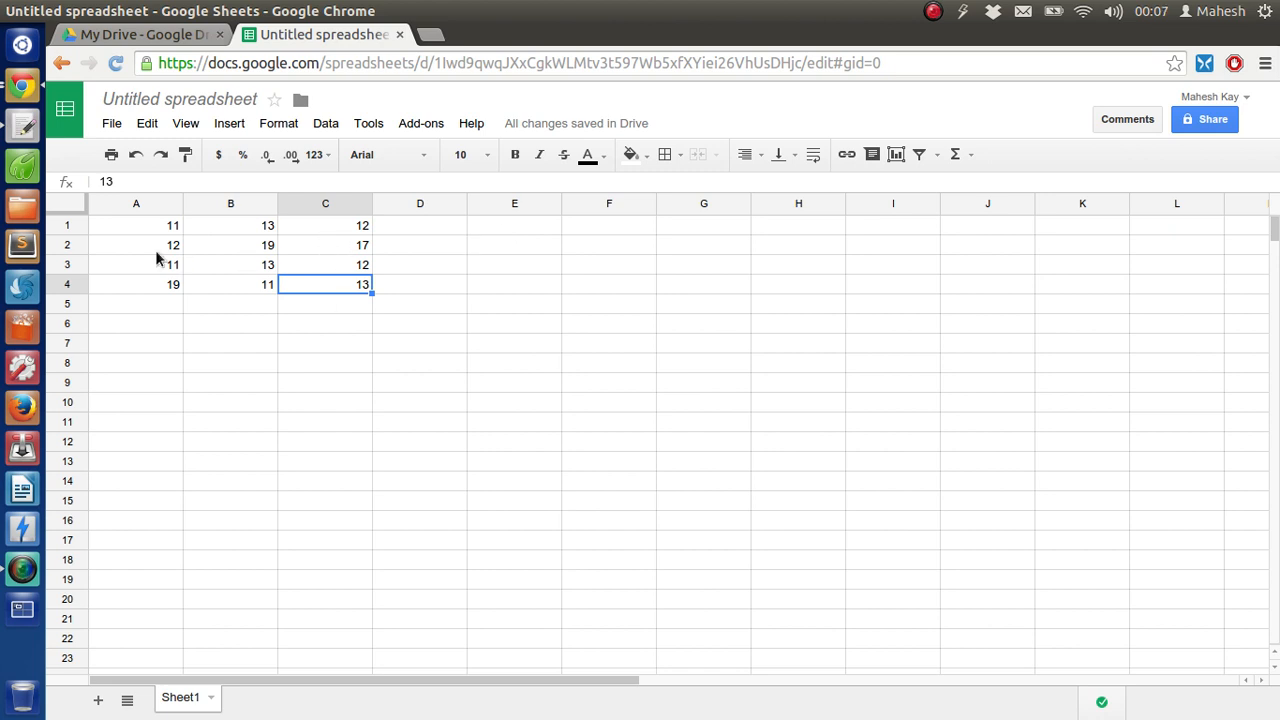
{"action": "mouse_move", "coordinate": [248, 260]}
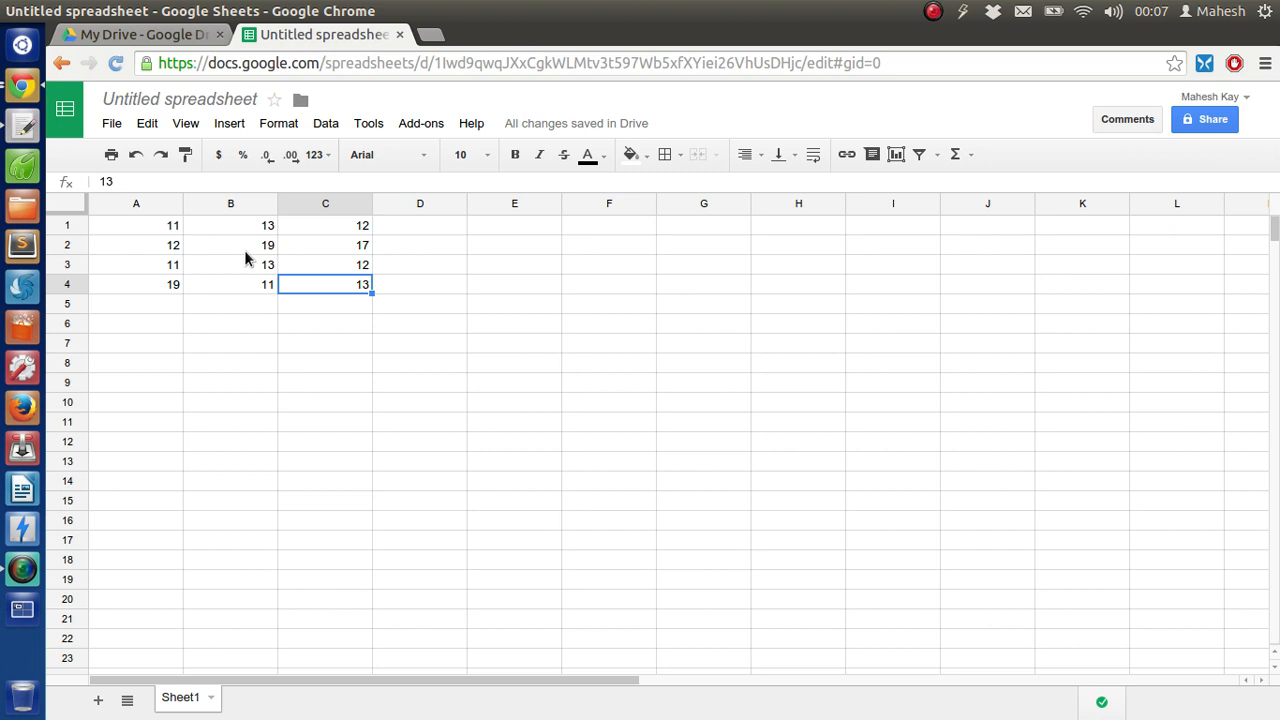
{"action": "mouse_move", "coordinate": [490, 232]}
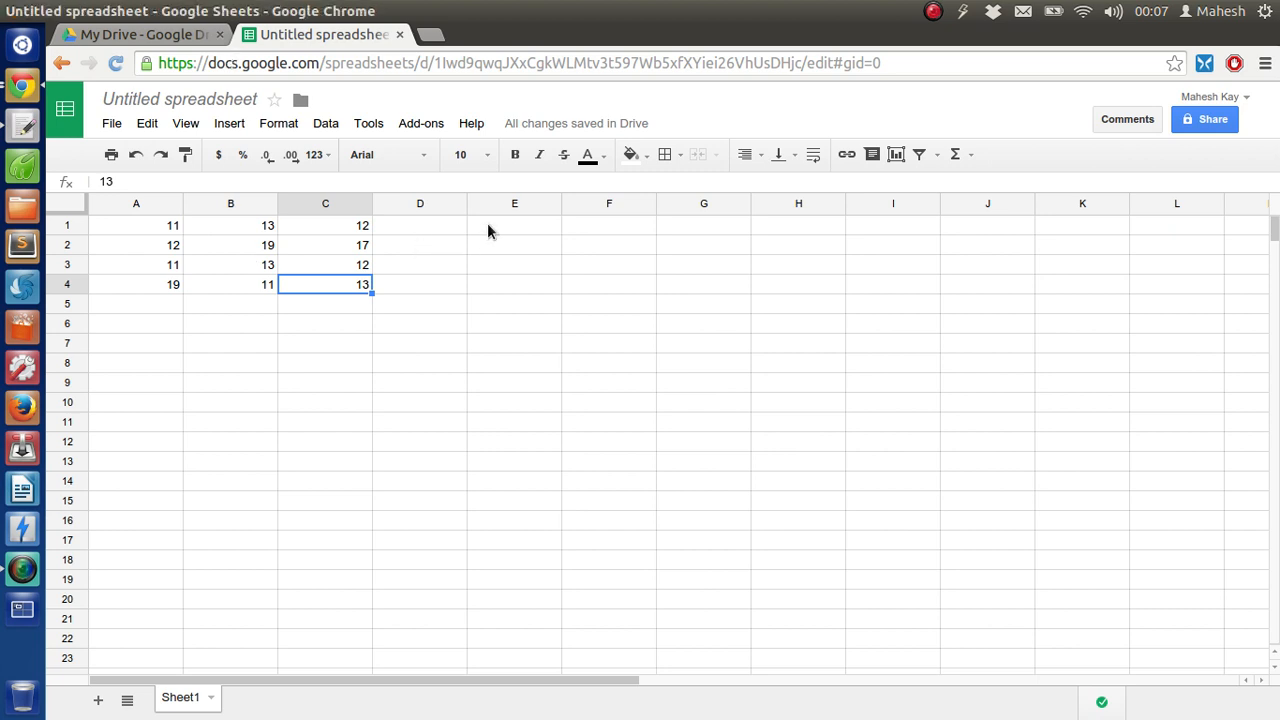
{"action": "left_click", "coordinate": [514, 224]}
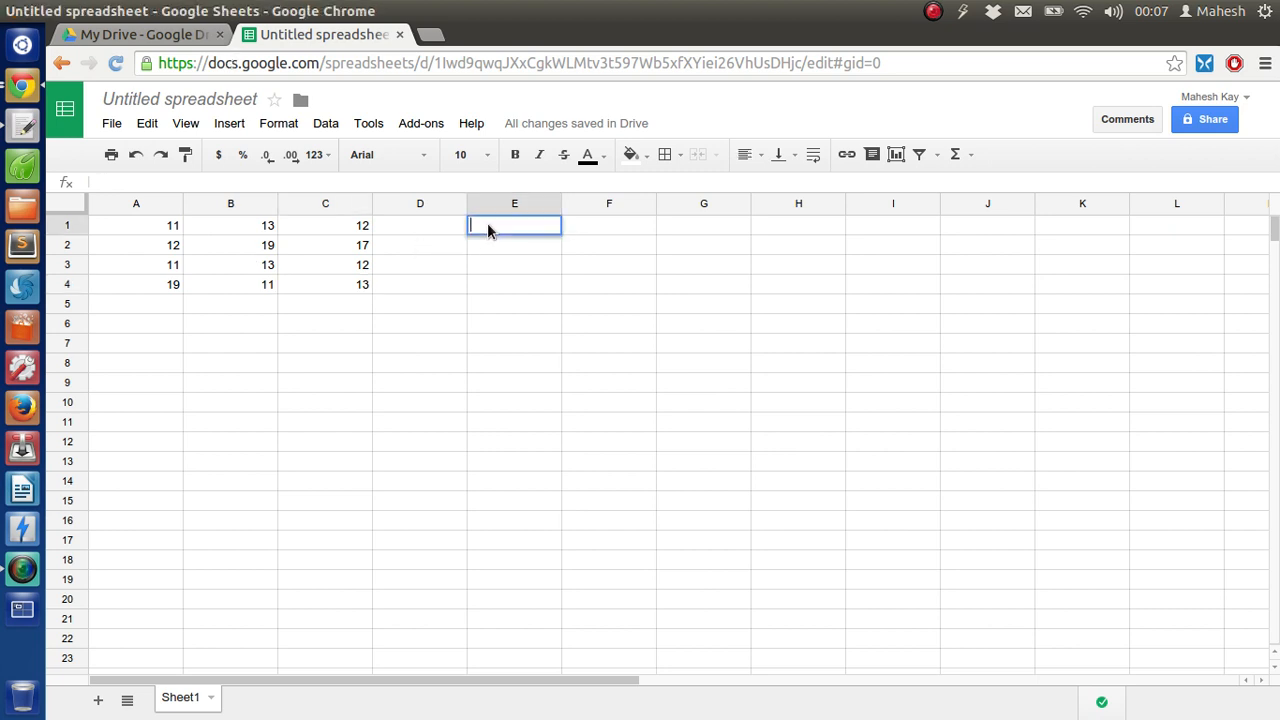
{"action": "type", "text": "=un"}
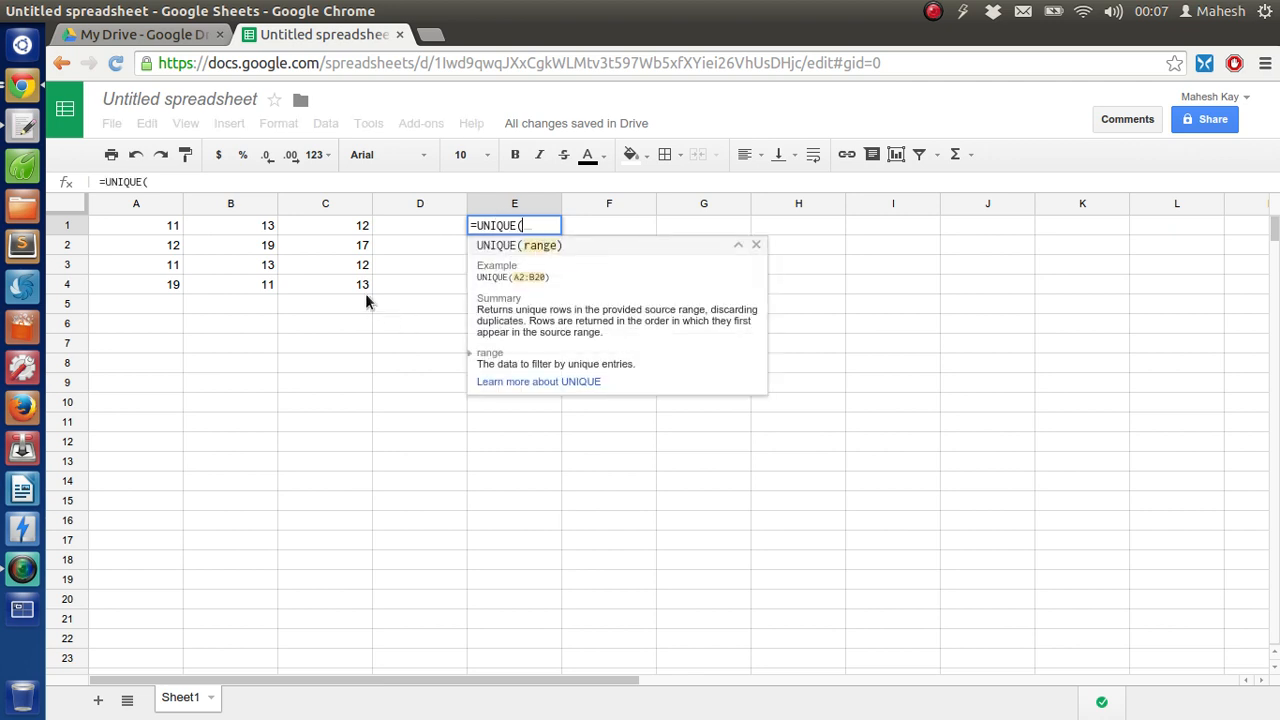
{"action": "left_click_drag", "start_coordinate": [136, 244], "coordinate": [362, 284]}
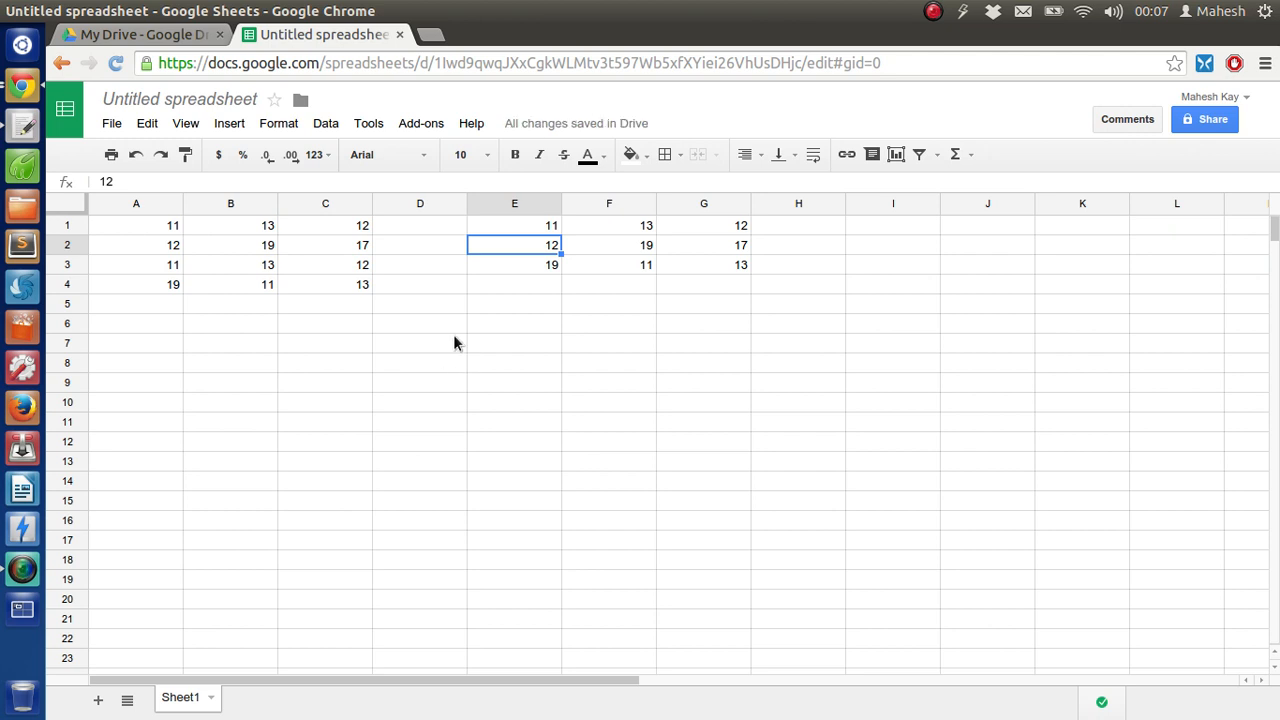
{"action": "mouse_move", "coordinate": [180, 240]}
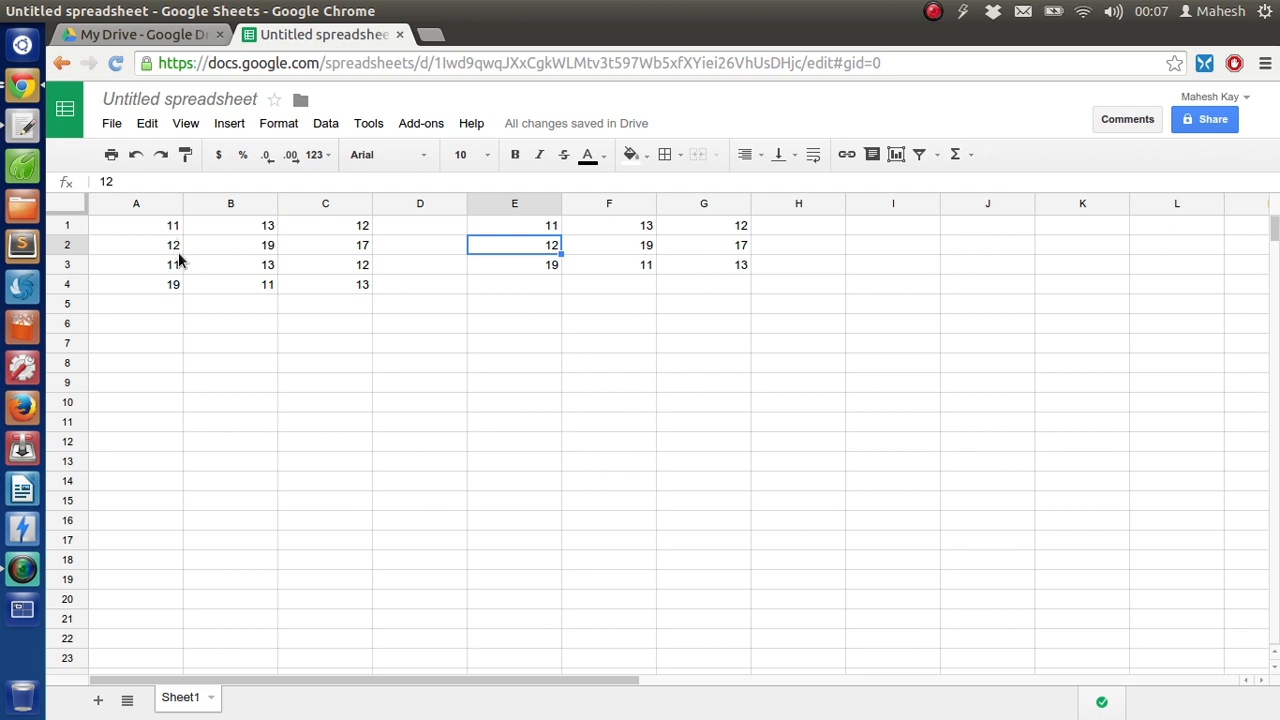
{"action": "mouse_move", "coordinate": [364, 252]}
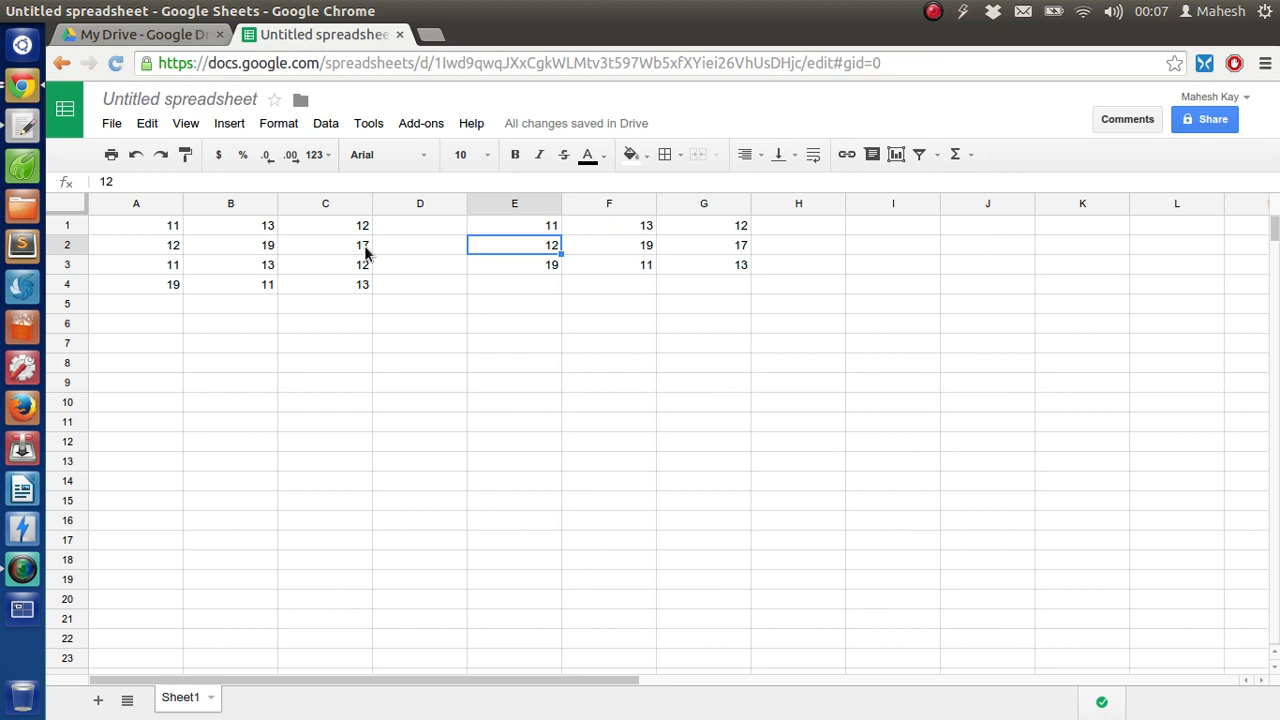
{"action": "mouse_move", "coordinate": [374, 248]}
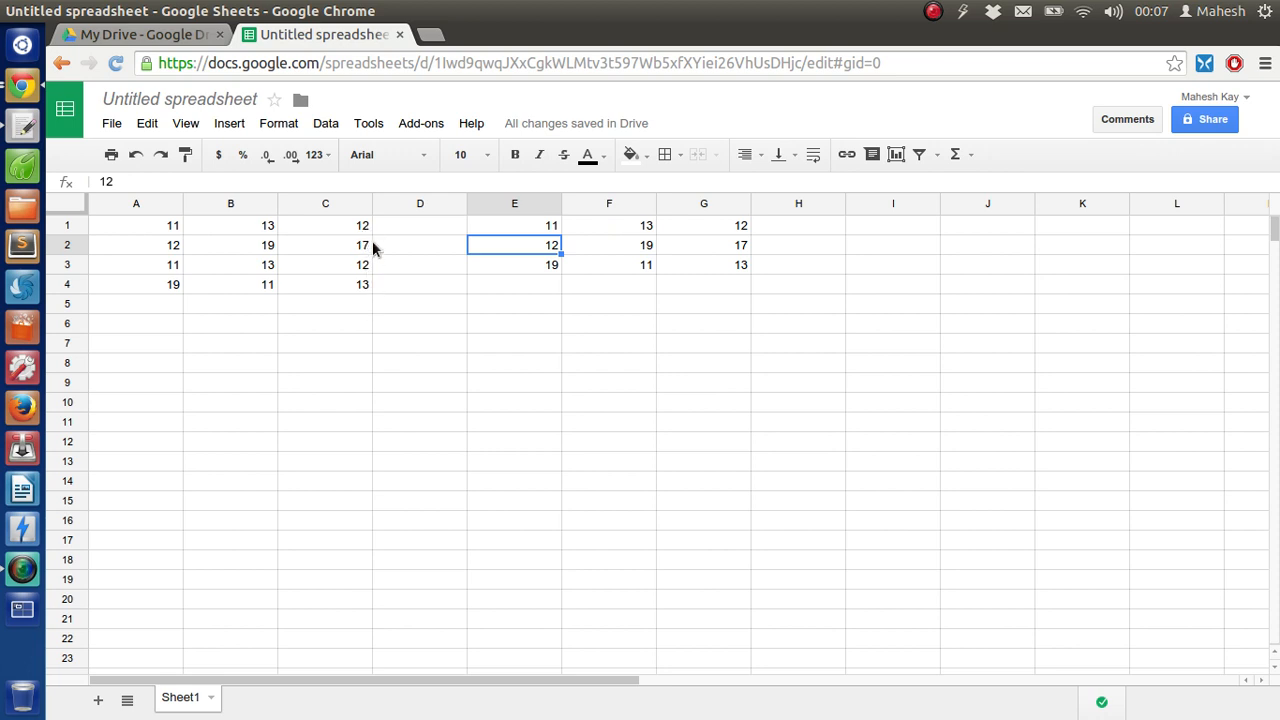
{"action": "mouse_move", "coordinate": [250, 280]}
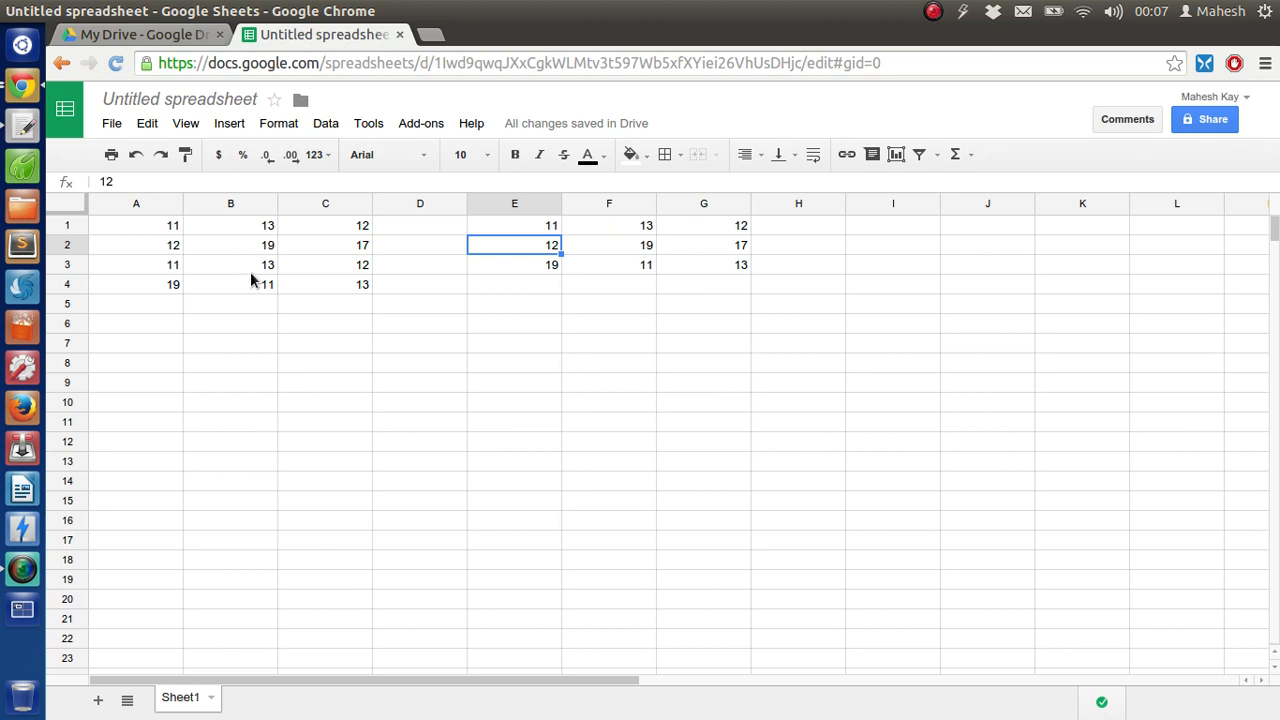
Step: Add a fifth data row of 12, 19 and 17 starting in A5
{"action": "left_click", "coordinate": [136, 304]}
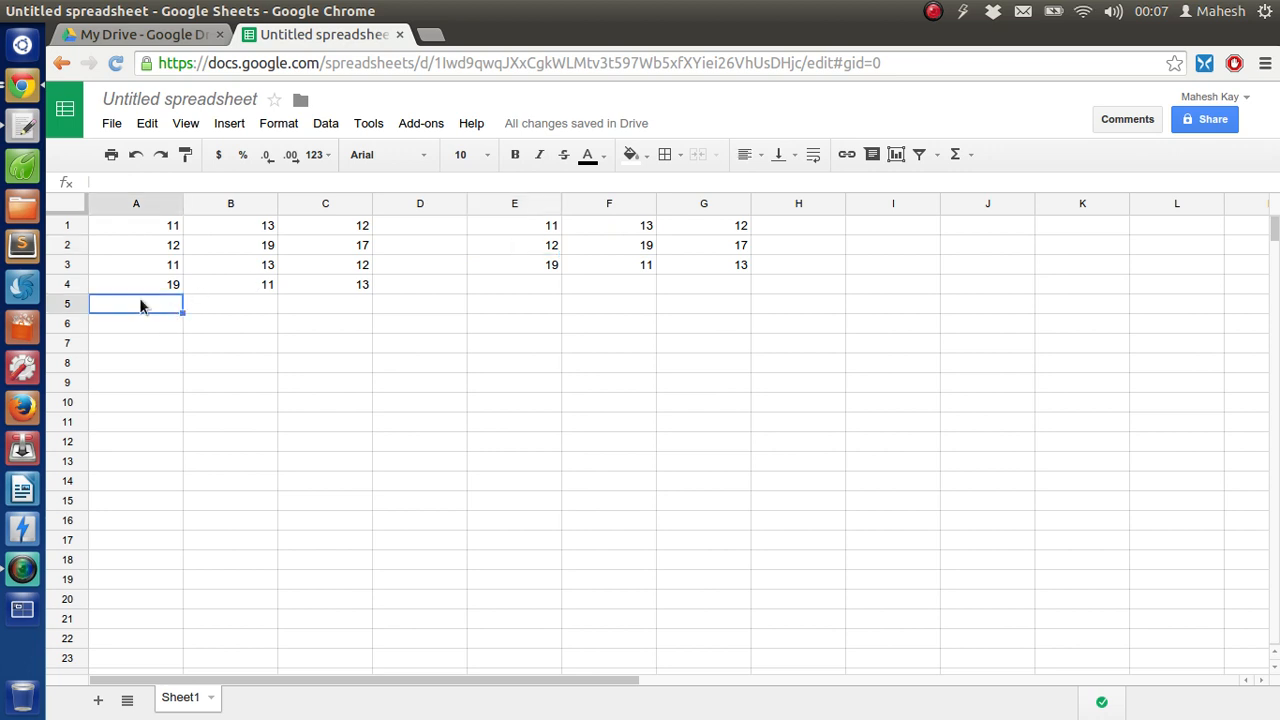
{"action": "type", "text": "12"}
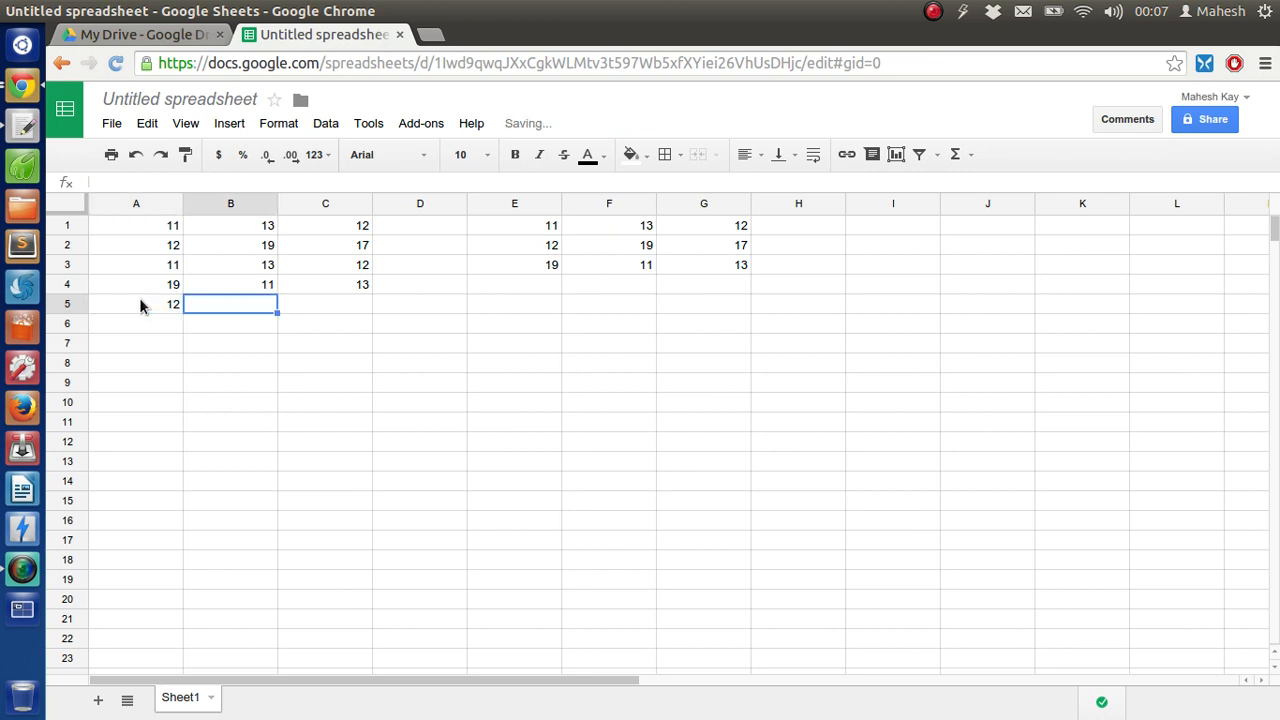
{"action": "type", "text": "19"}
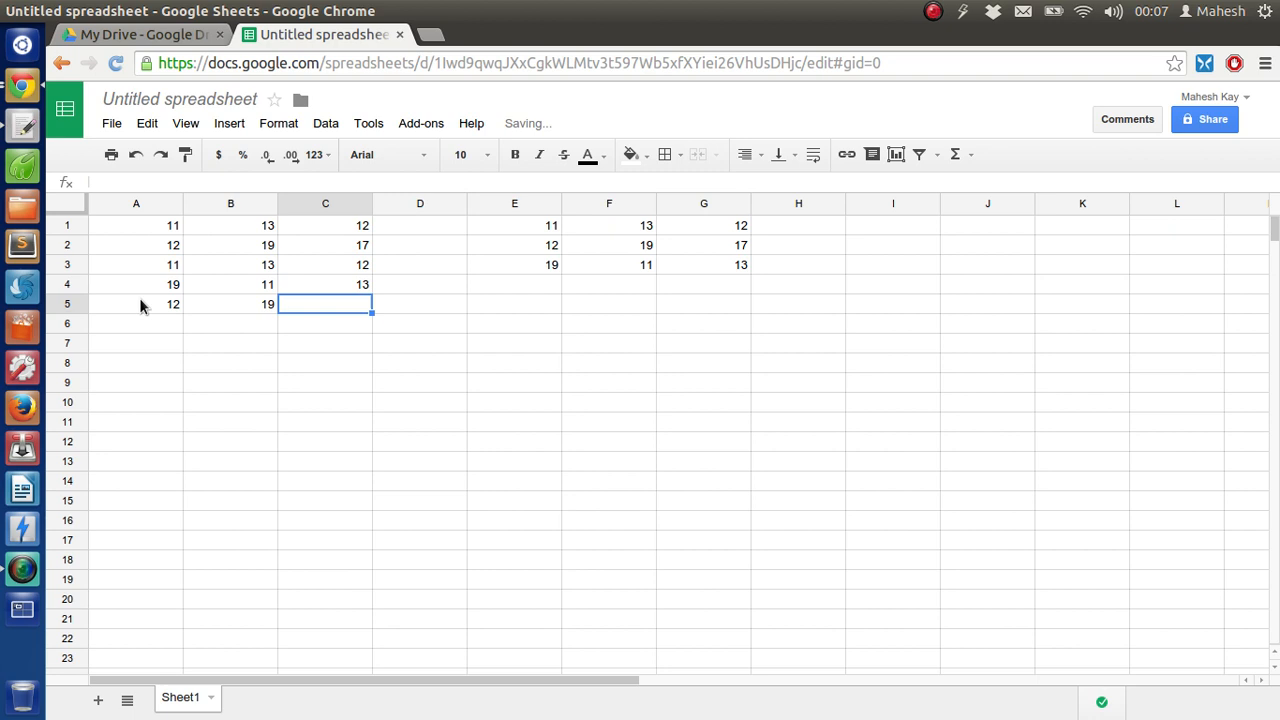
{"action": "type", "text": "17"}
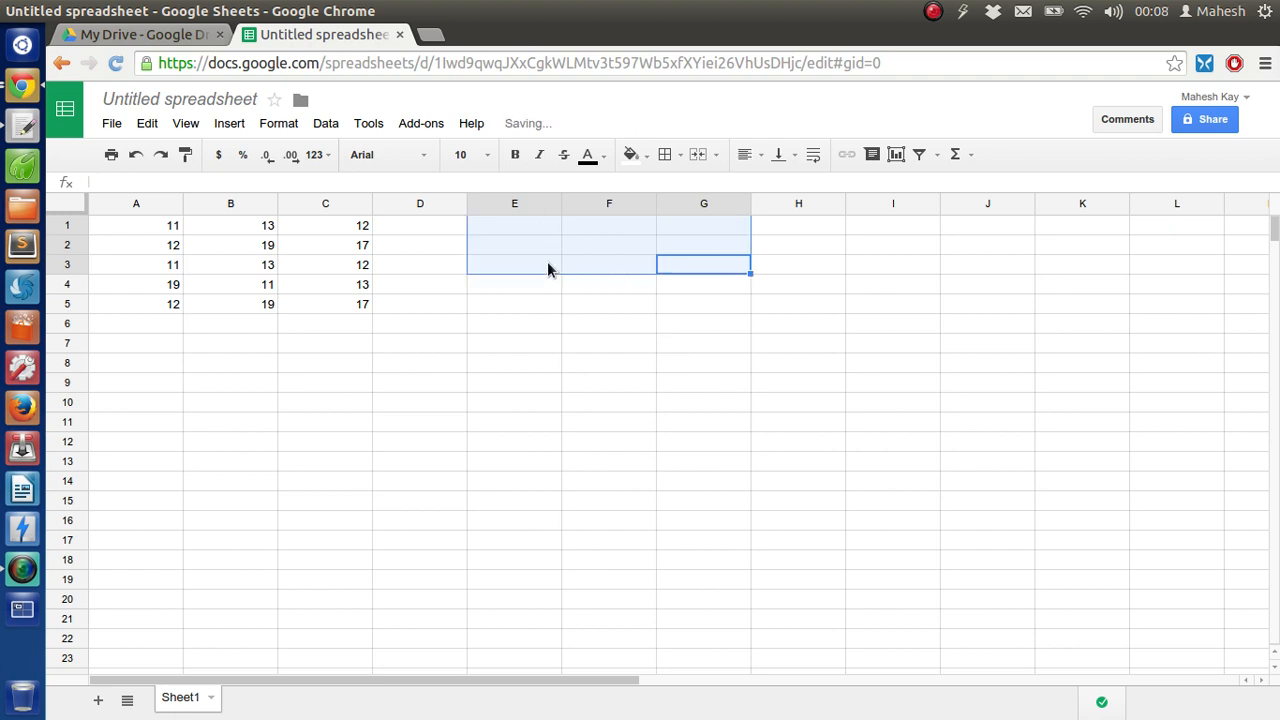
Step: Start =UNIQUE( in E1 with its range set to A1:C5
{"action": "left_click", "coordinate": [514, 264]}
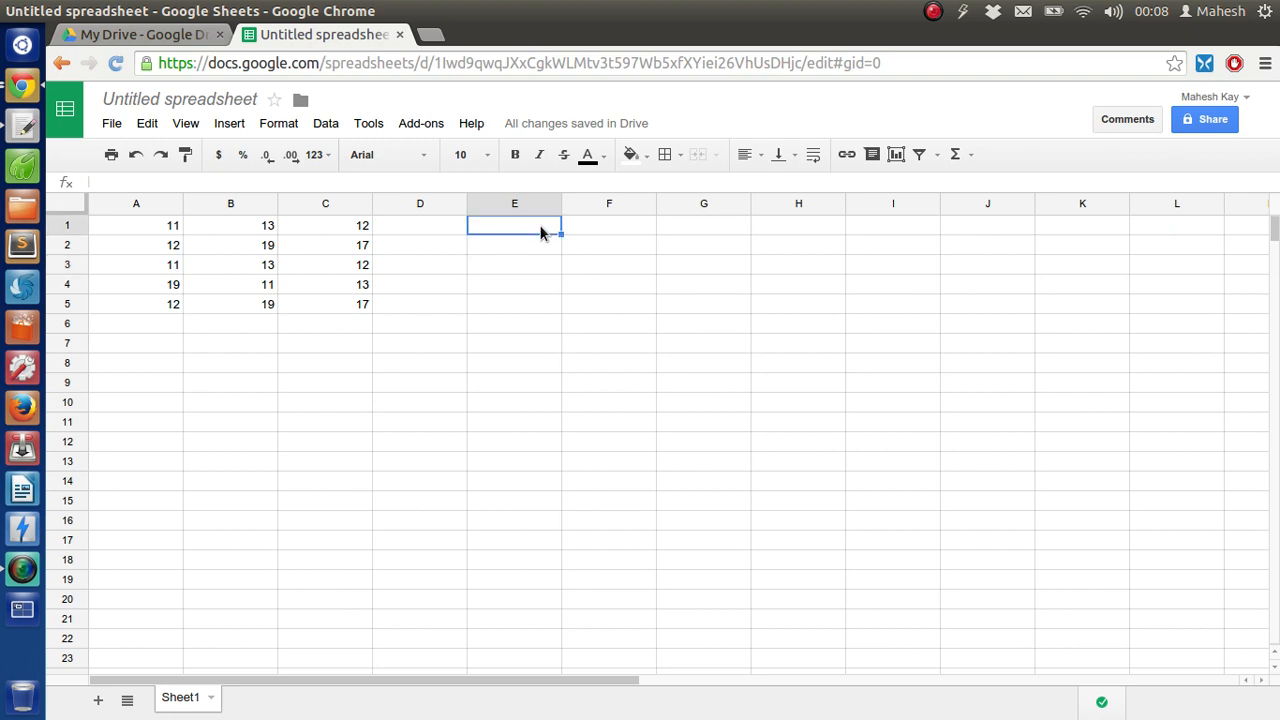
{"action": "type", "text": "="}
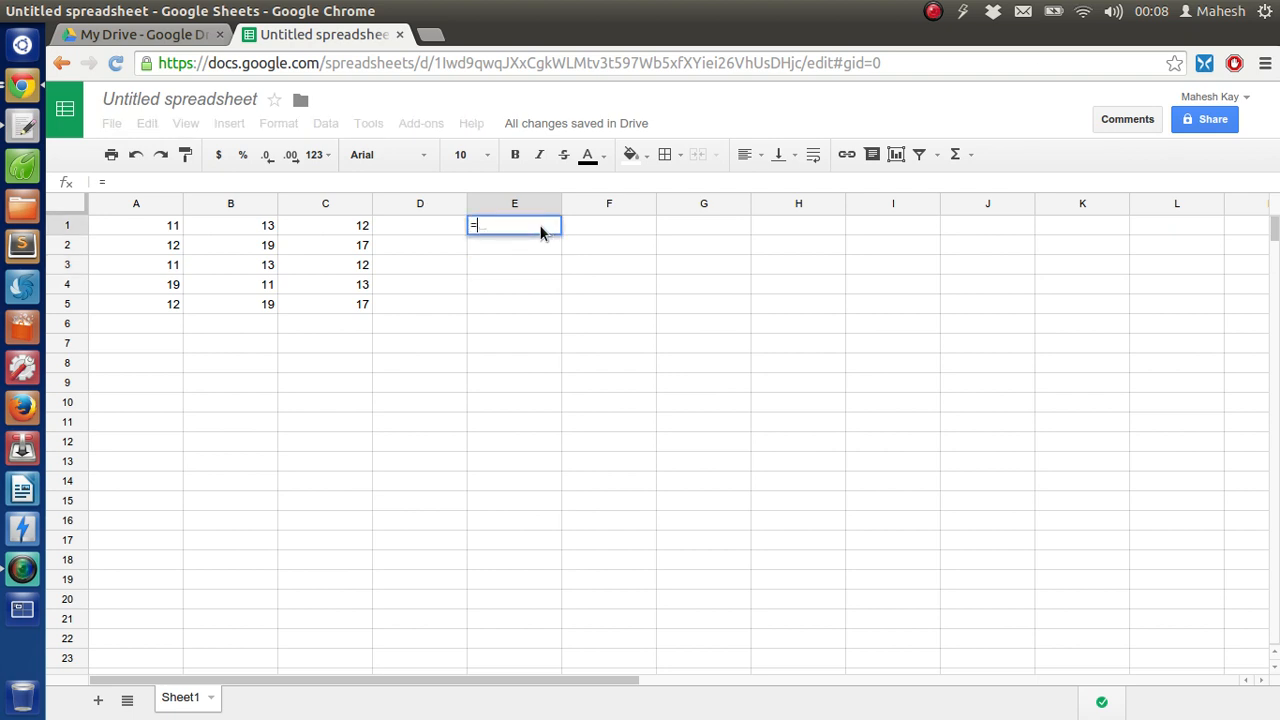
{"action": "type", "text": "uniq"}
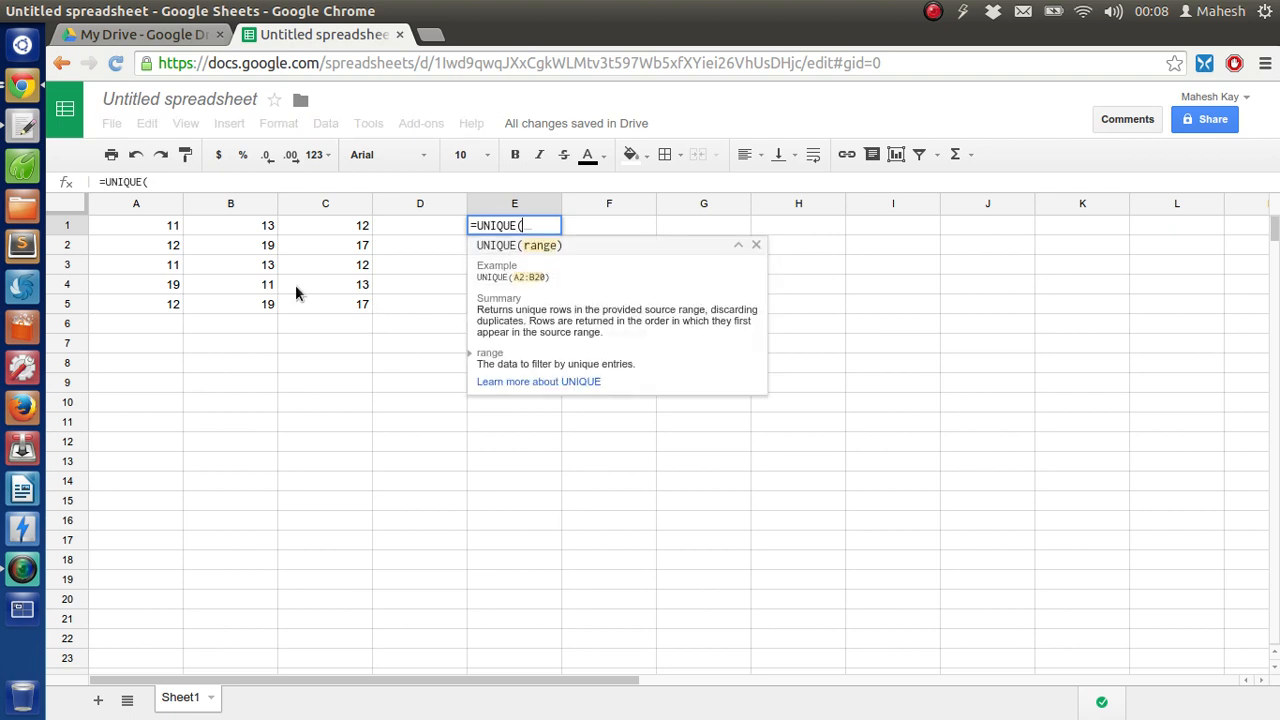
{"action": "left_click_drag", "start_coordinate": [136, 224], "coordinate": [324, 304]}
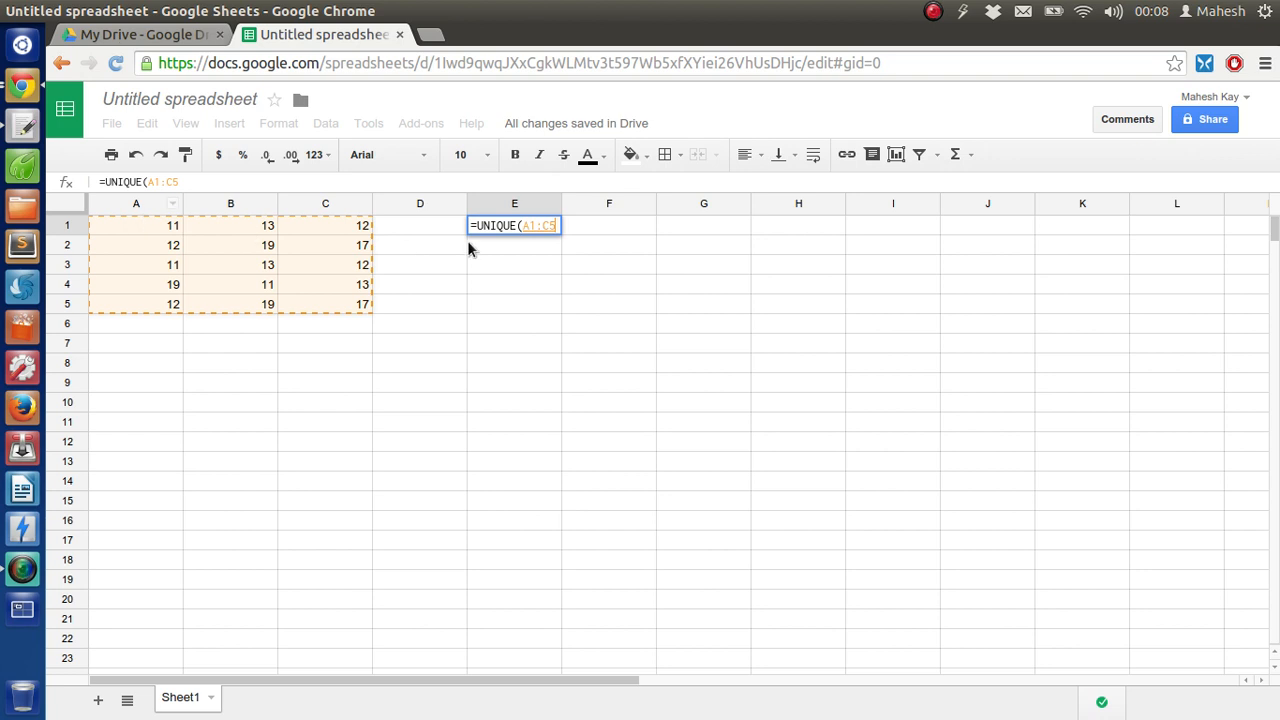
{"action": "mouse_move", "coordinate": [490, 258]}
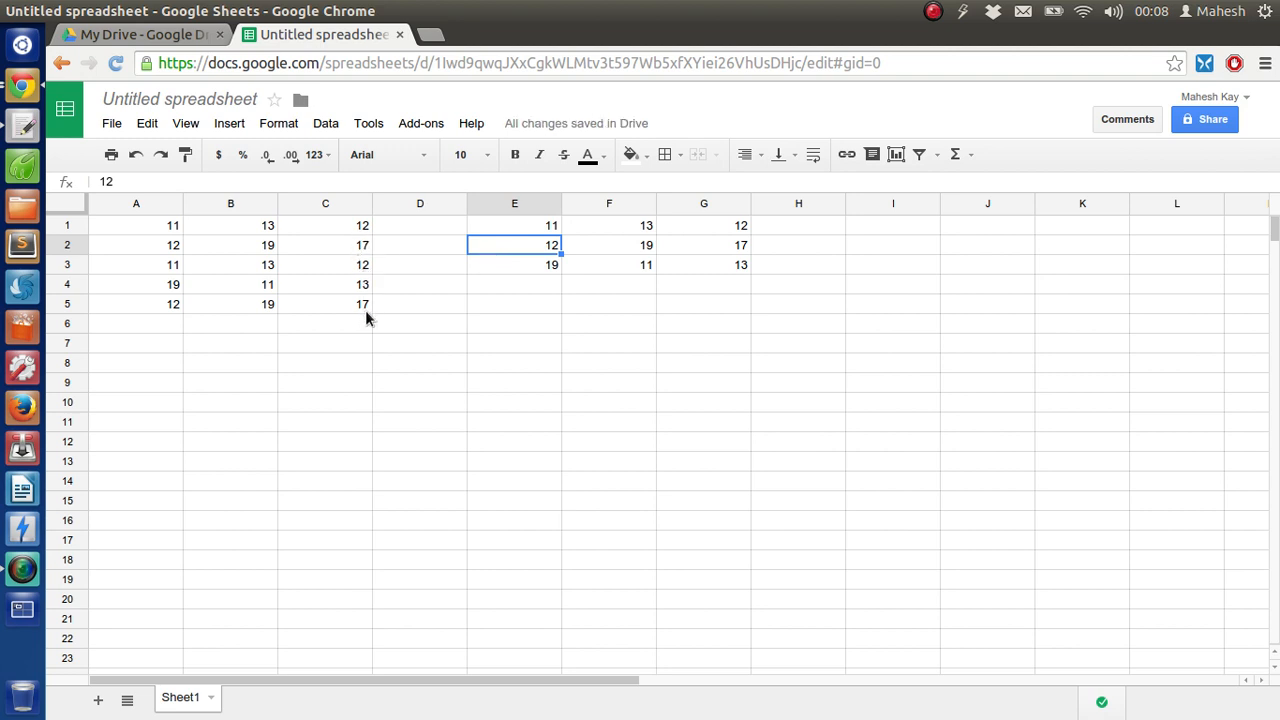
{"action": "mouse_move", "coordinate": [376, 322]}
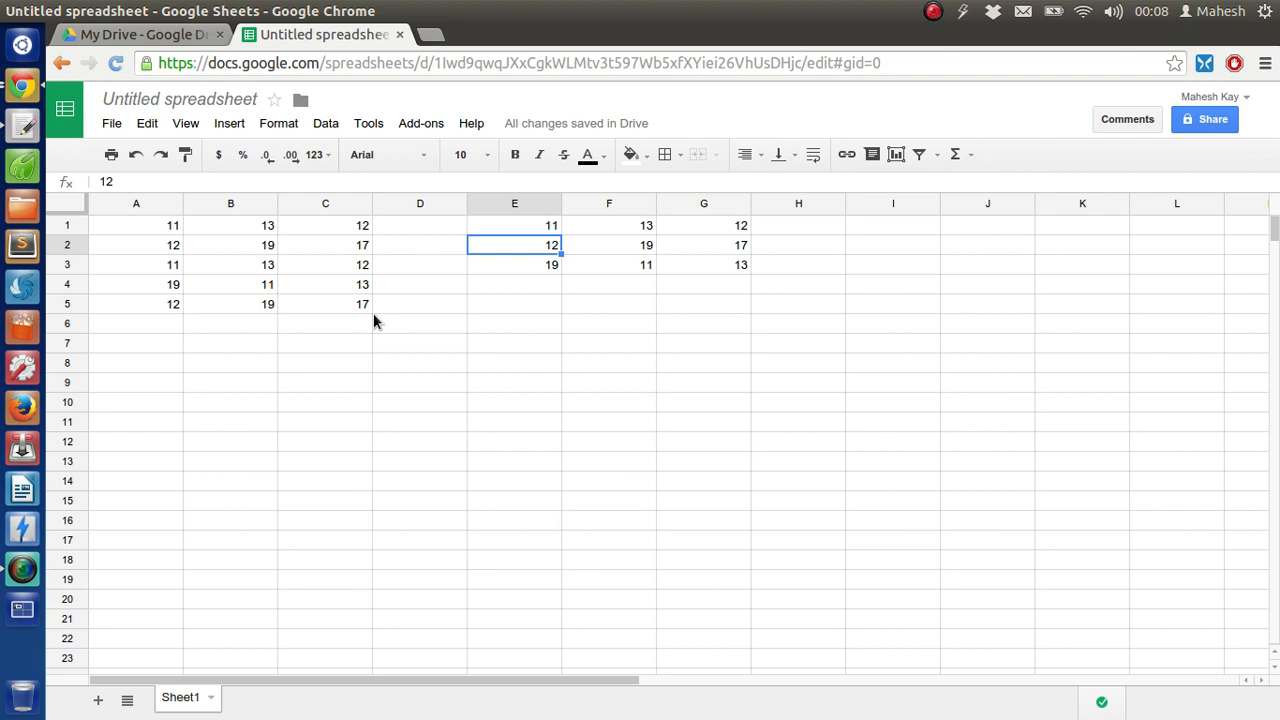
{"action": "mouse_move", "coordinate": [172, 312]}
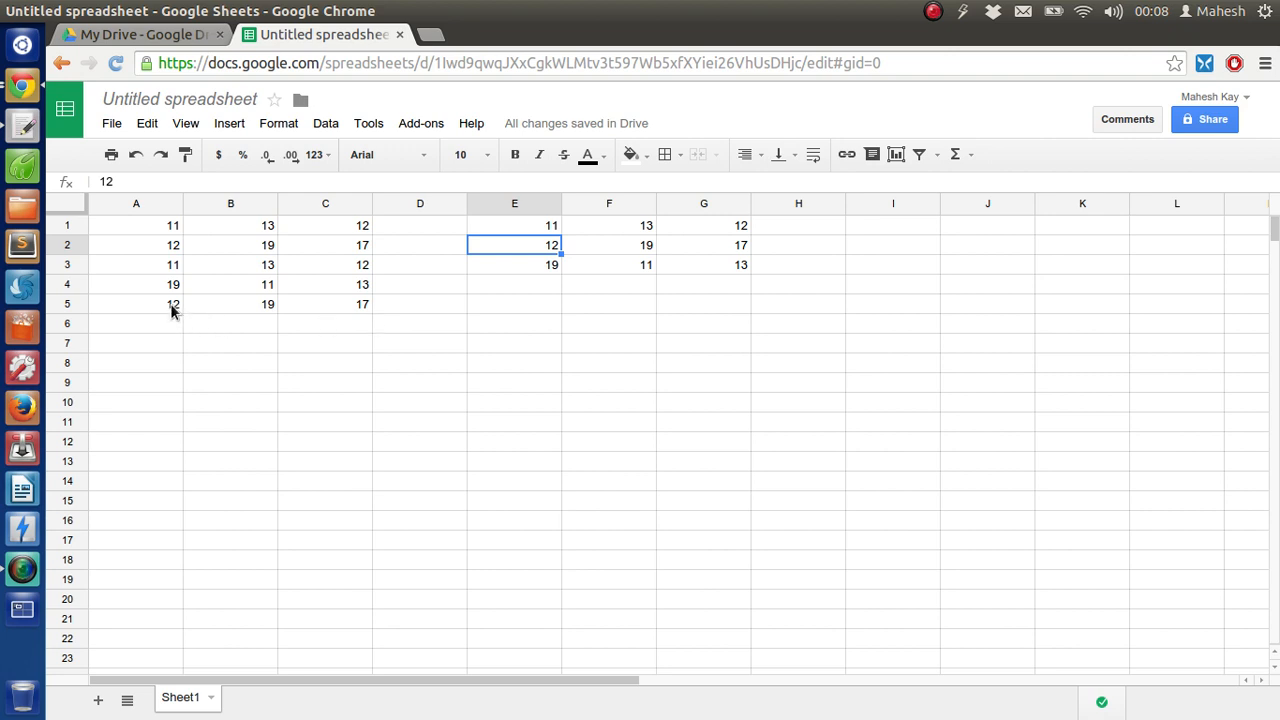
{"action": "left_click", "coordinate": [136, 304]}
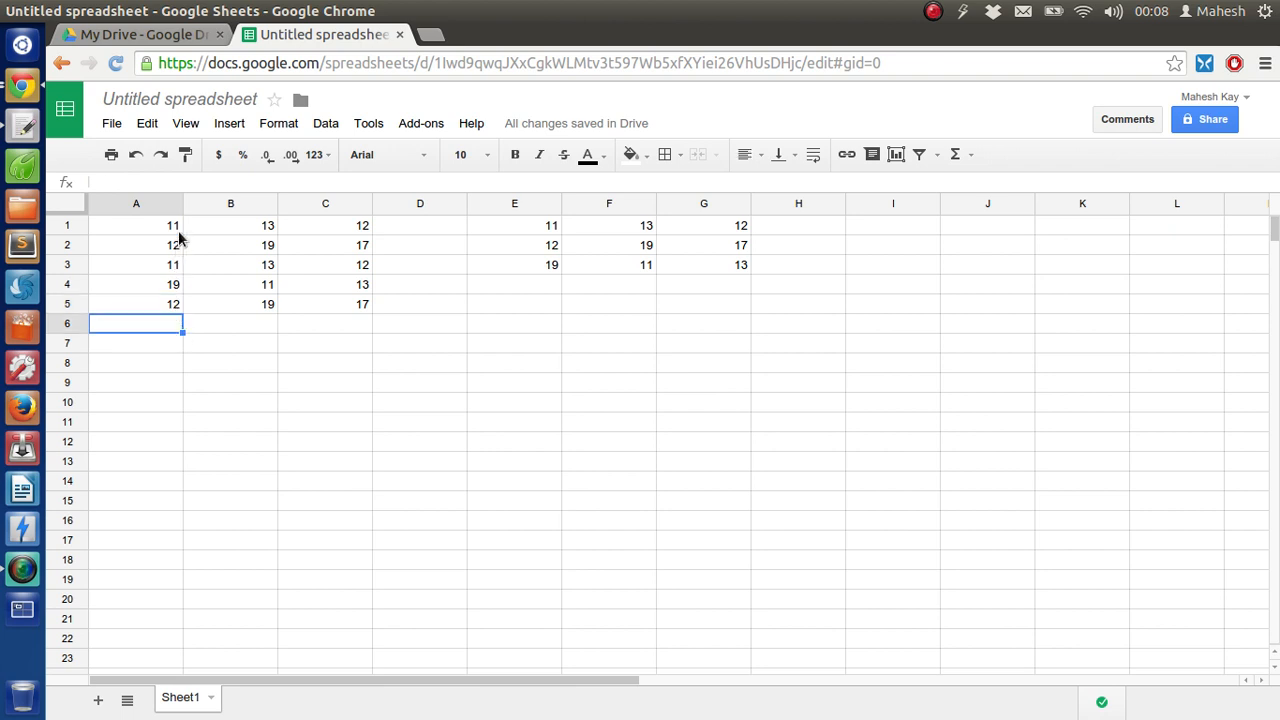
{"action": "mouse_move", "coordinate": [232, 224]}
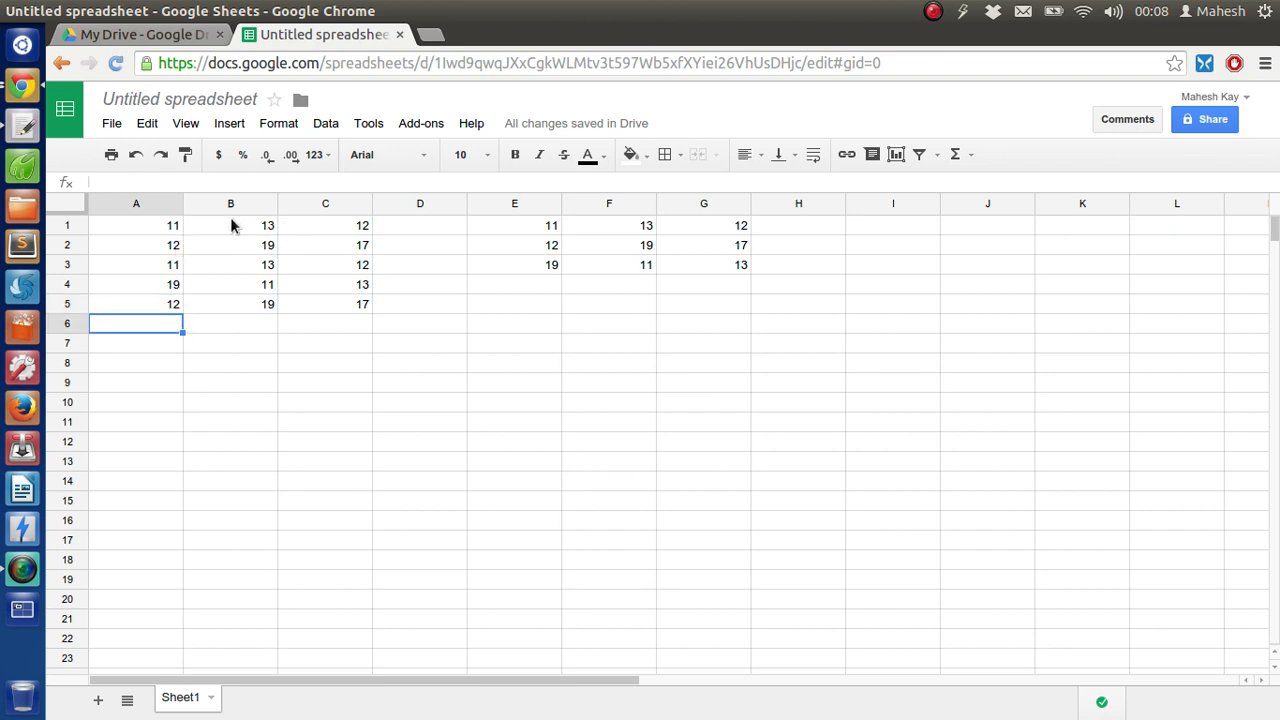
{"action": "mouse_move", "coordinate": [208, 300]}
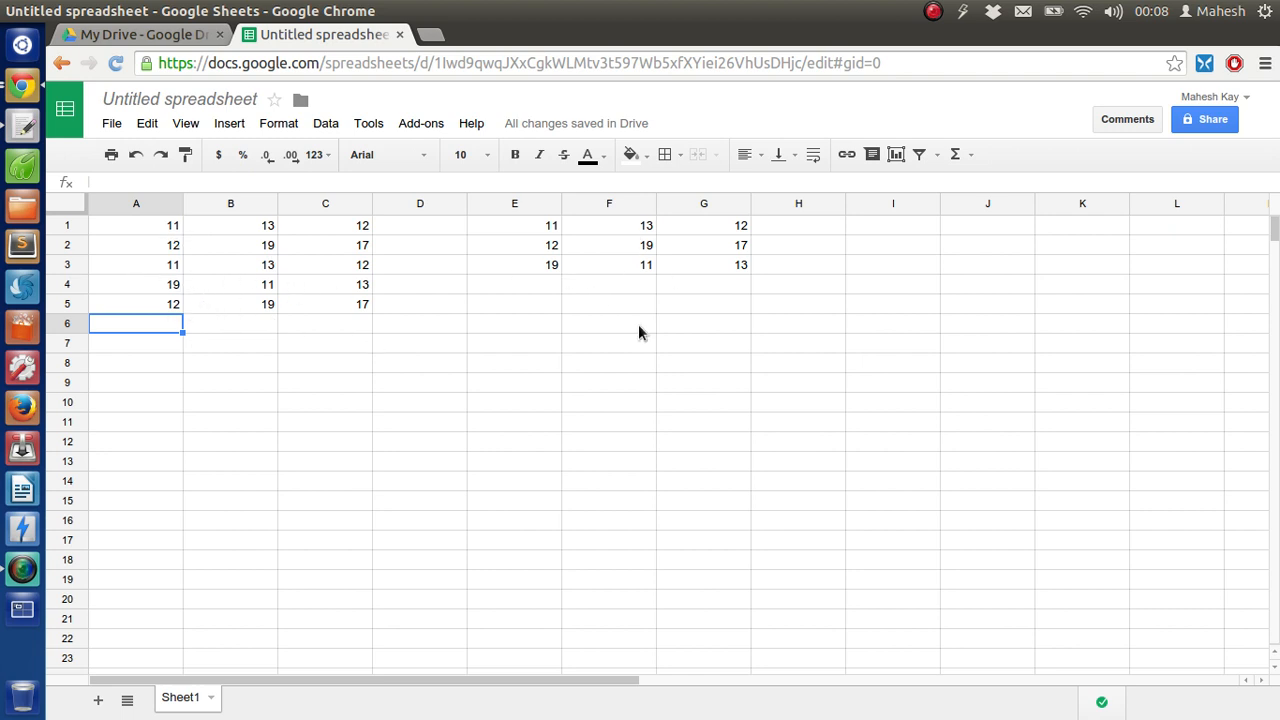
{"action": "mouse_move", "coordinate": [584, 228]}
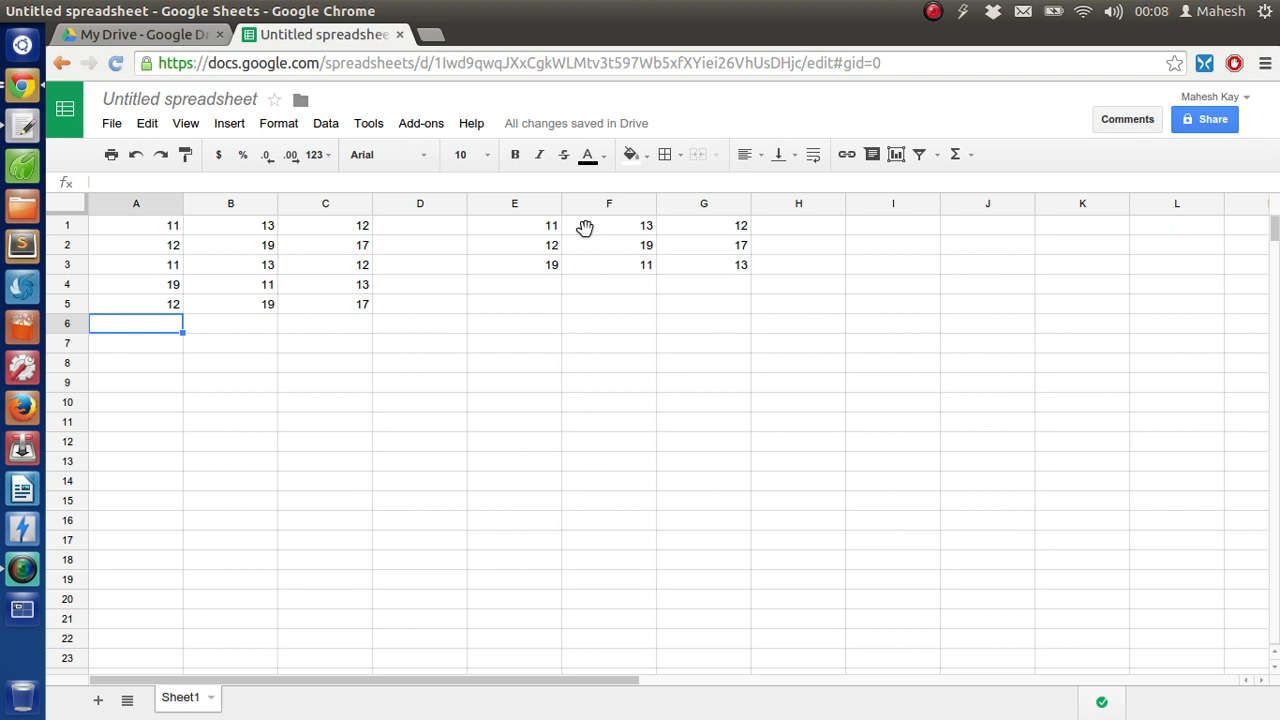
{"action": "mouse_move", "coordinate": [598, 264]}
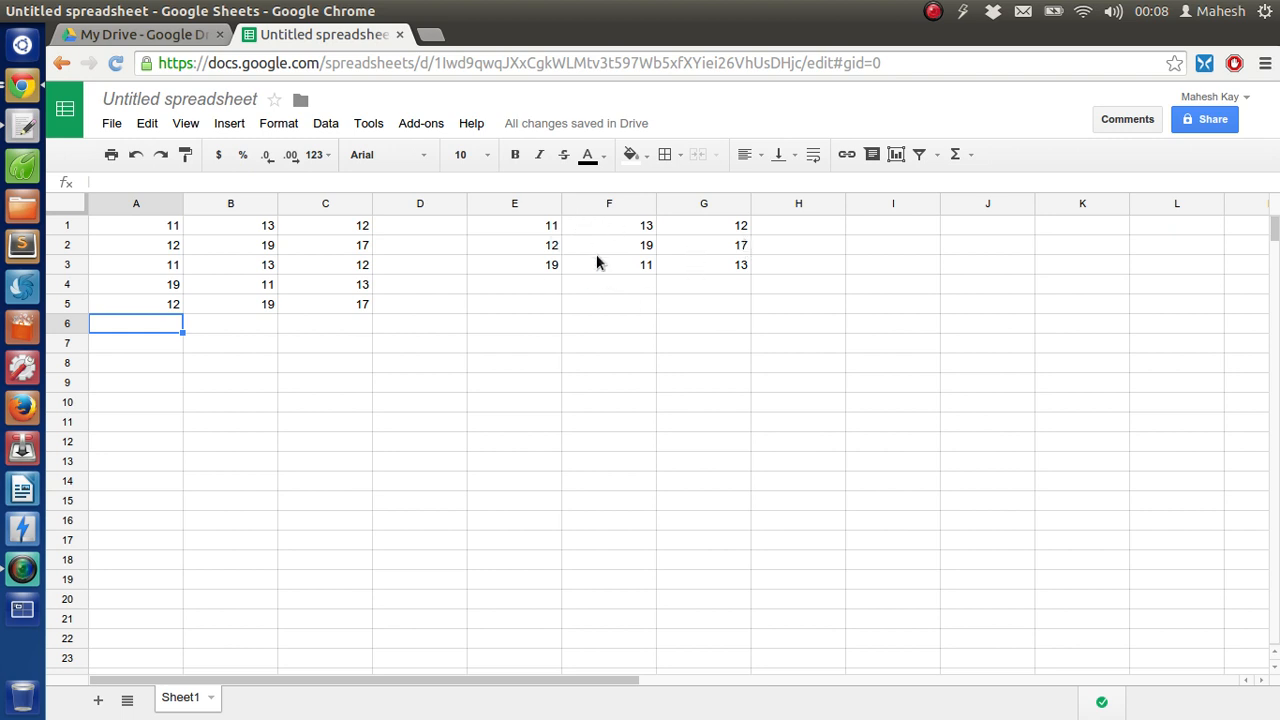
{"action": "mouse_move", "coordinate": [560, 276]}
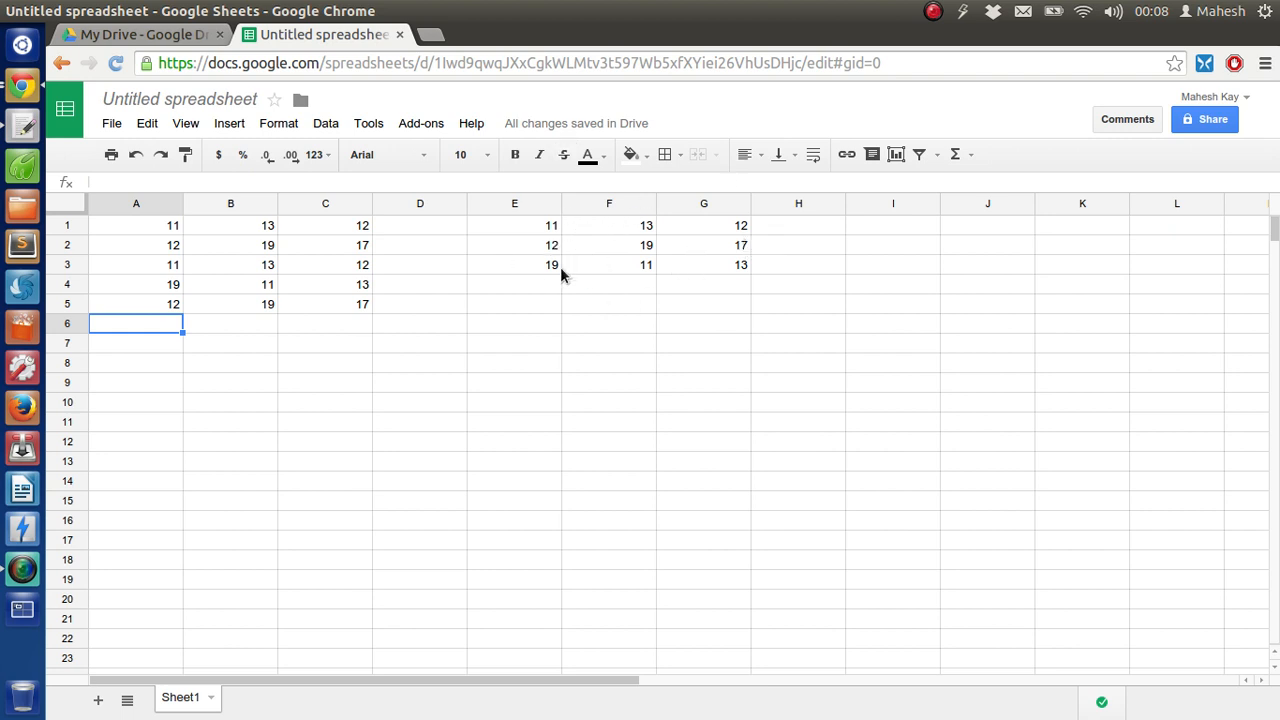